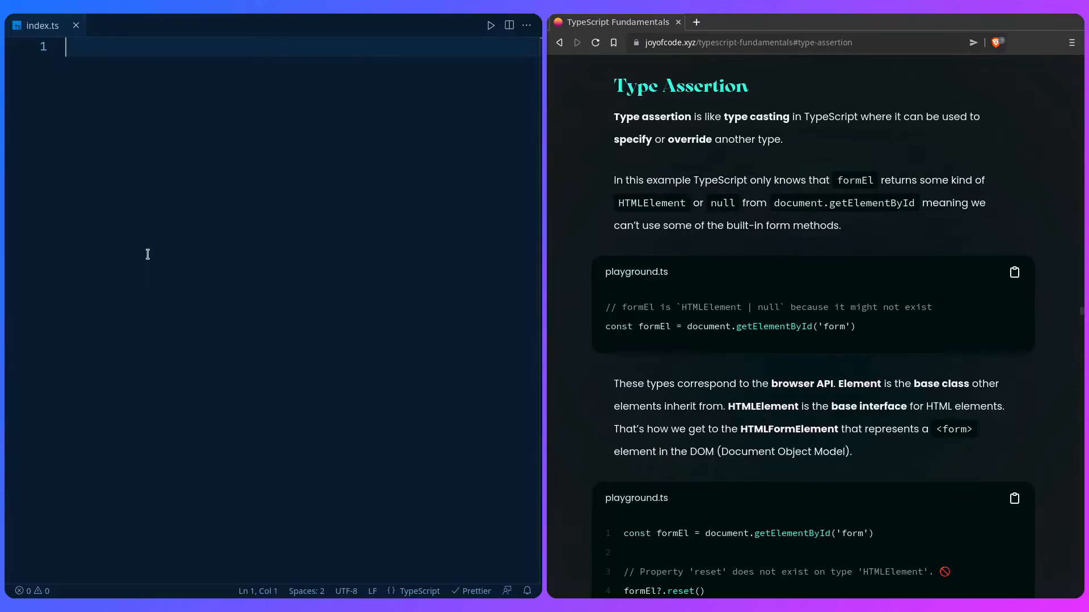
Declare const formEl = document.getElementById('form') using autocomplete.
text(const formEl)
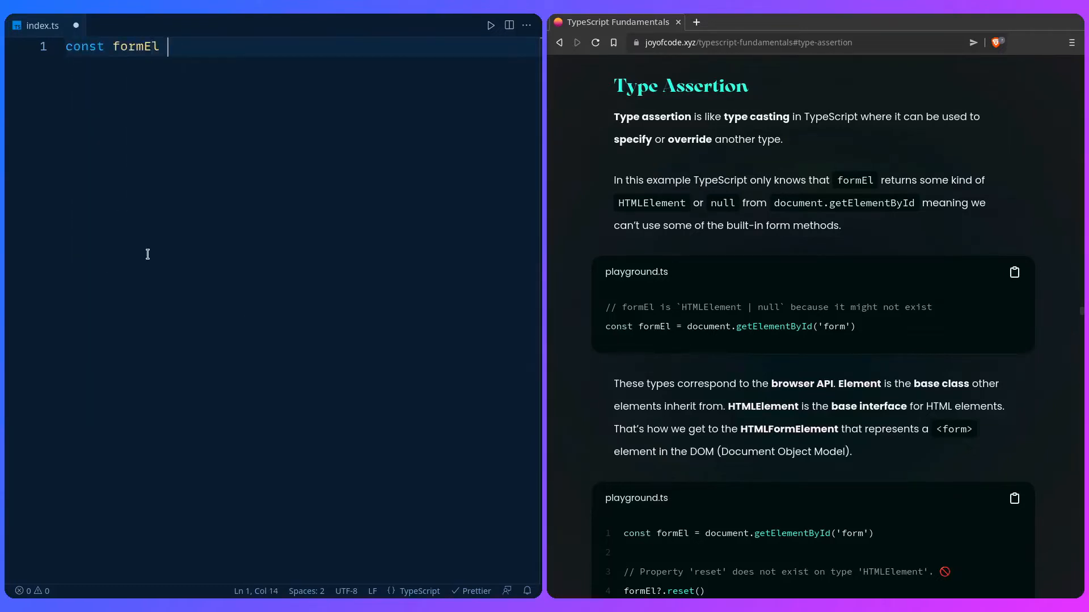
text(= do)
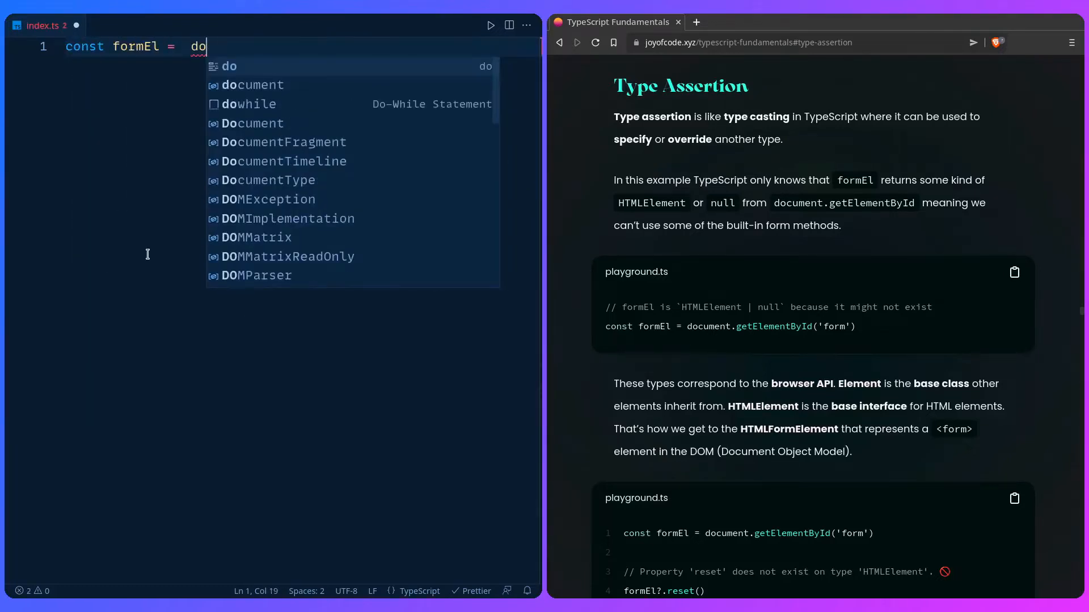
text(cument.getElementById('fo)
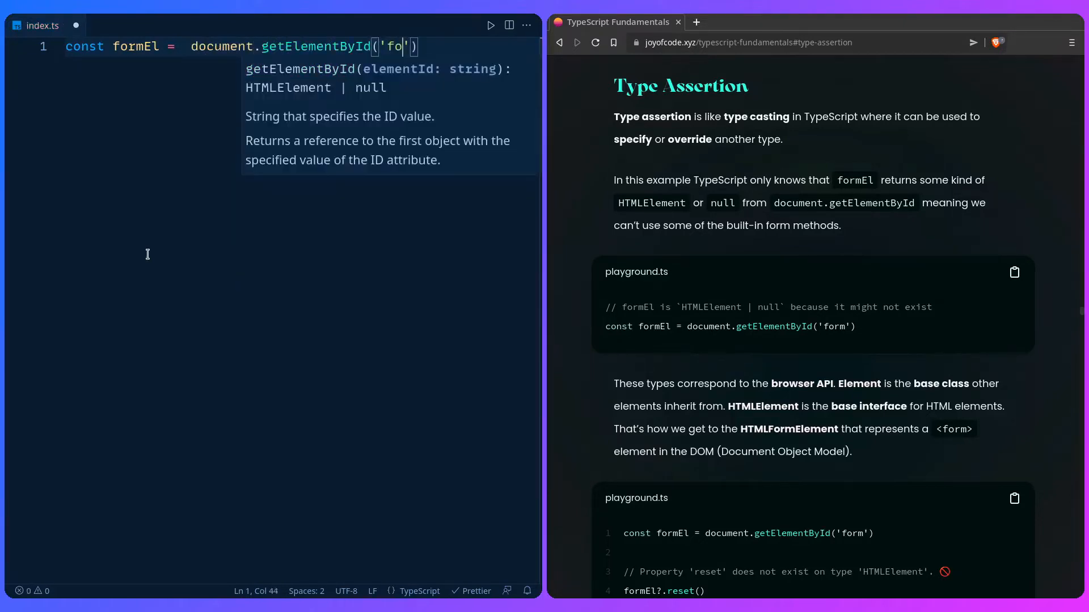
text(rm)
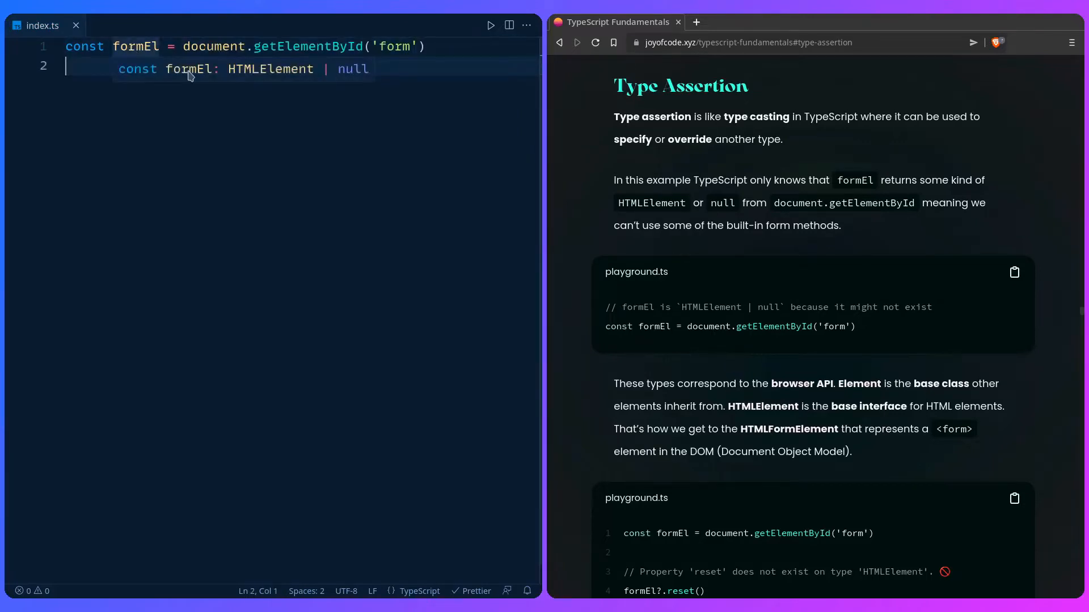
mouse_move(243, 75)
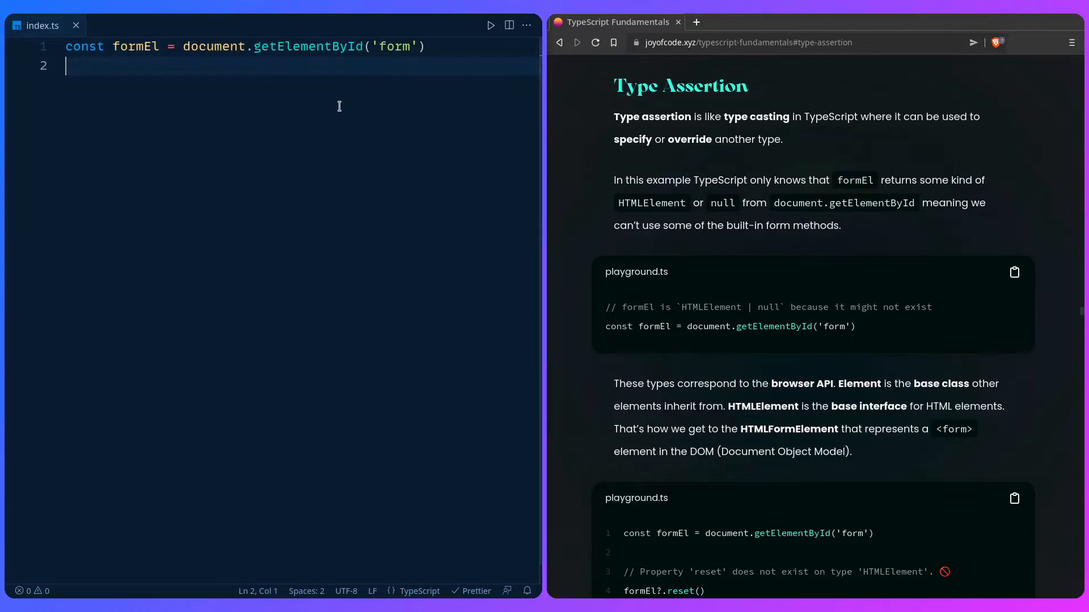
text(formEl)
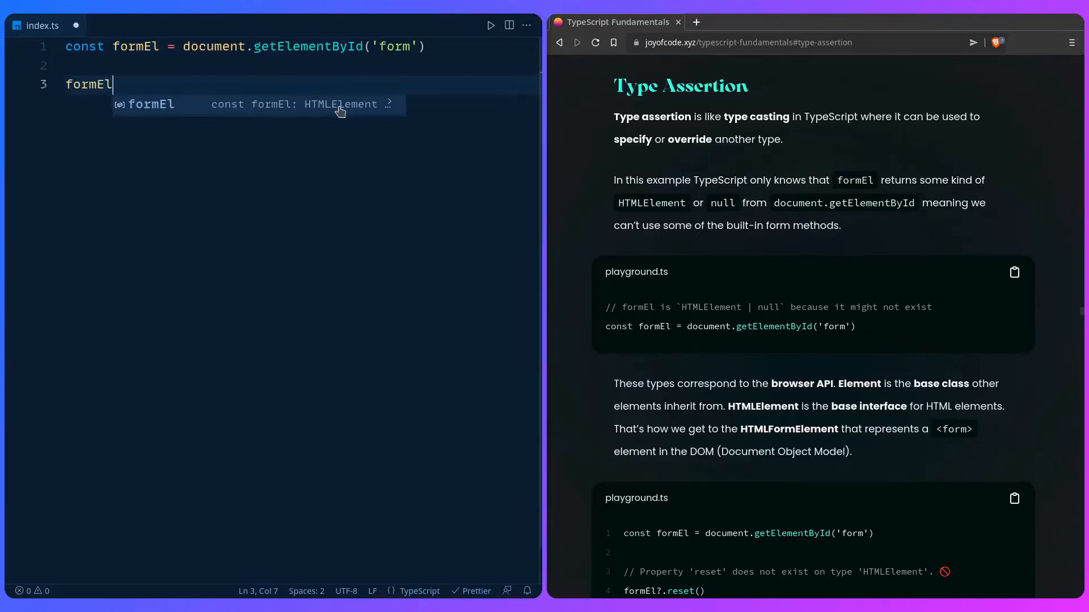
text(.r)
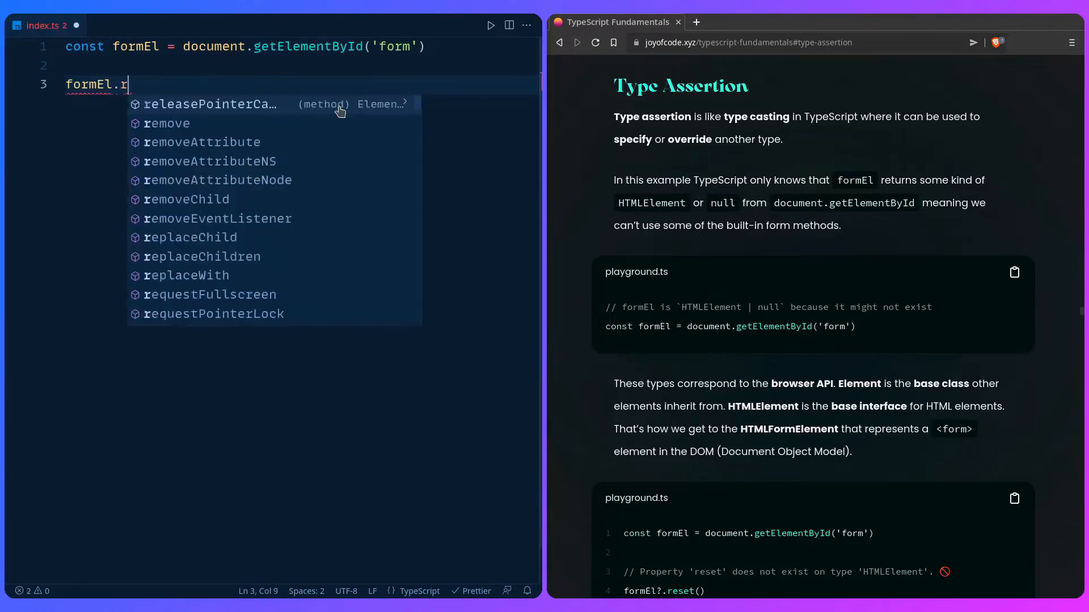
text(eset)
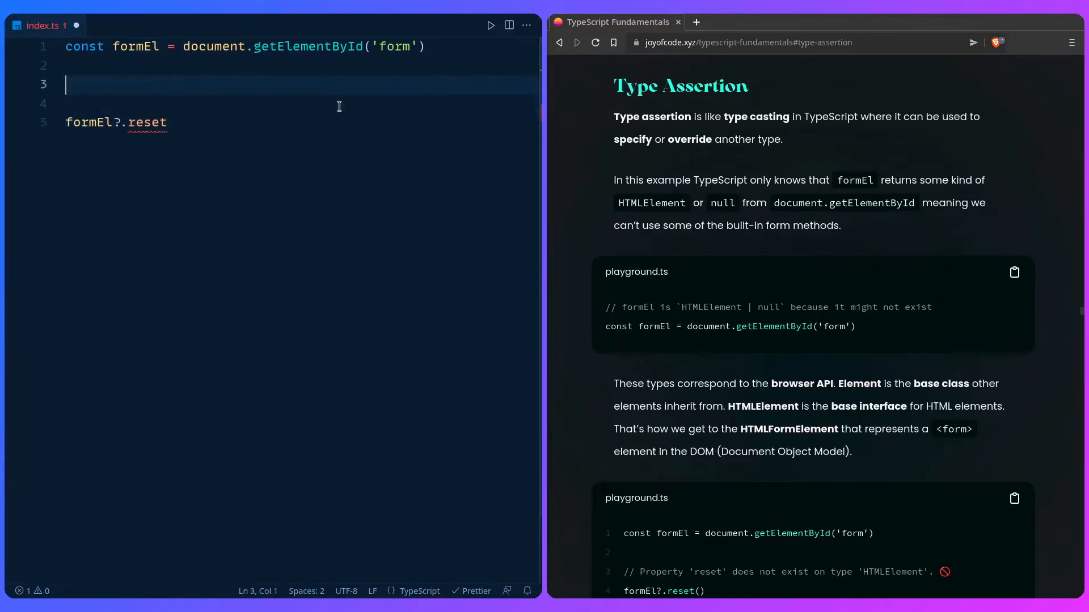
text(formEl &&)
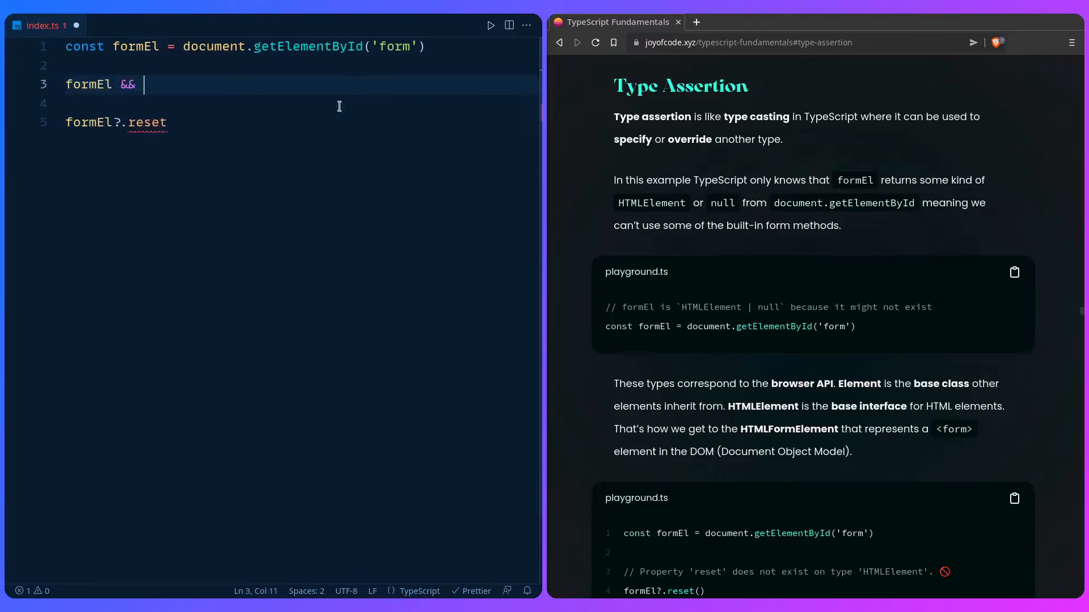
text(formEl.res)
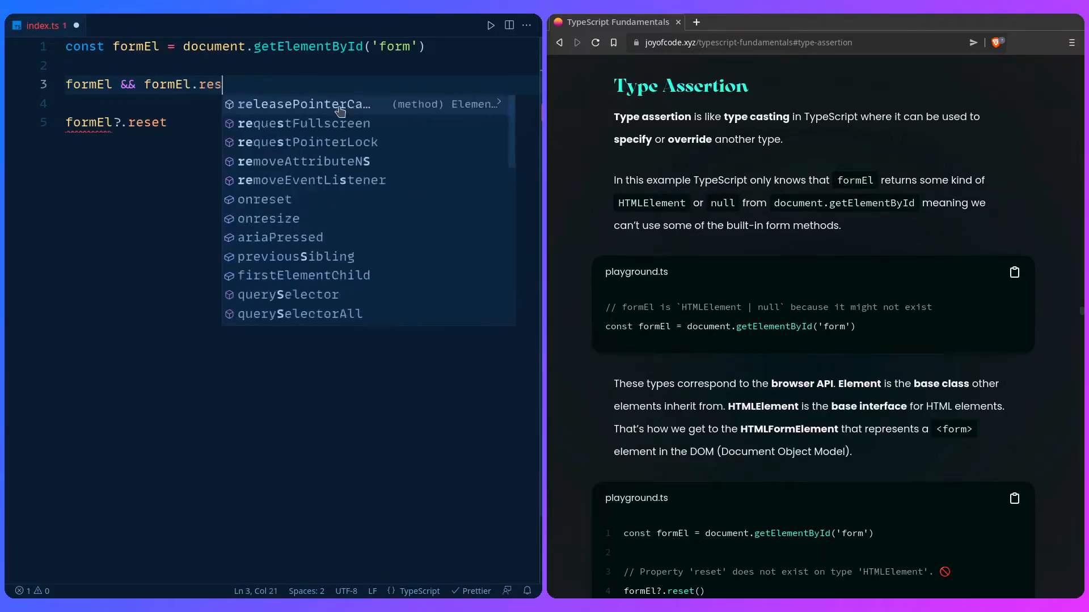
text(et)
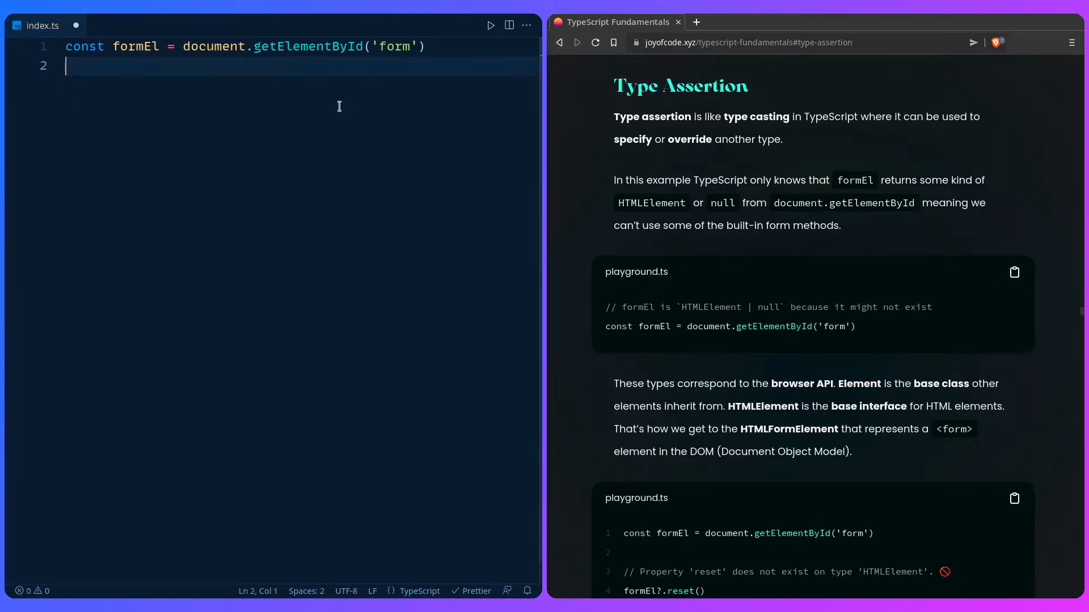
Append an `as HTMLFormElement` assertion to the formEl declaration and start a new line.
key(Backspace)
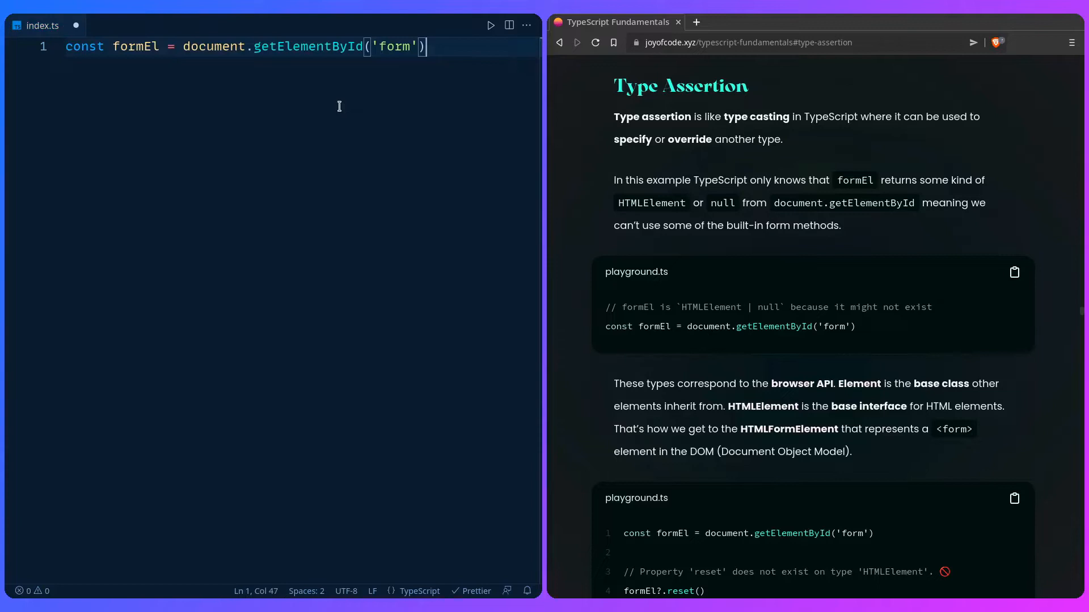
text(as)
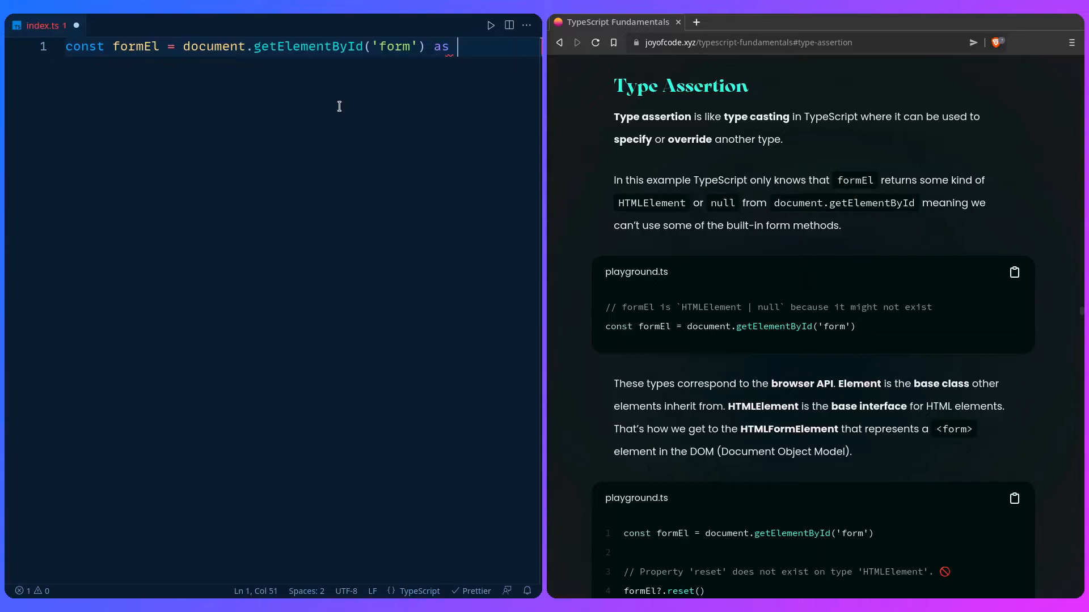
text(HTMLFormElement)
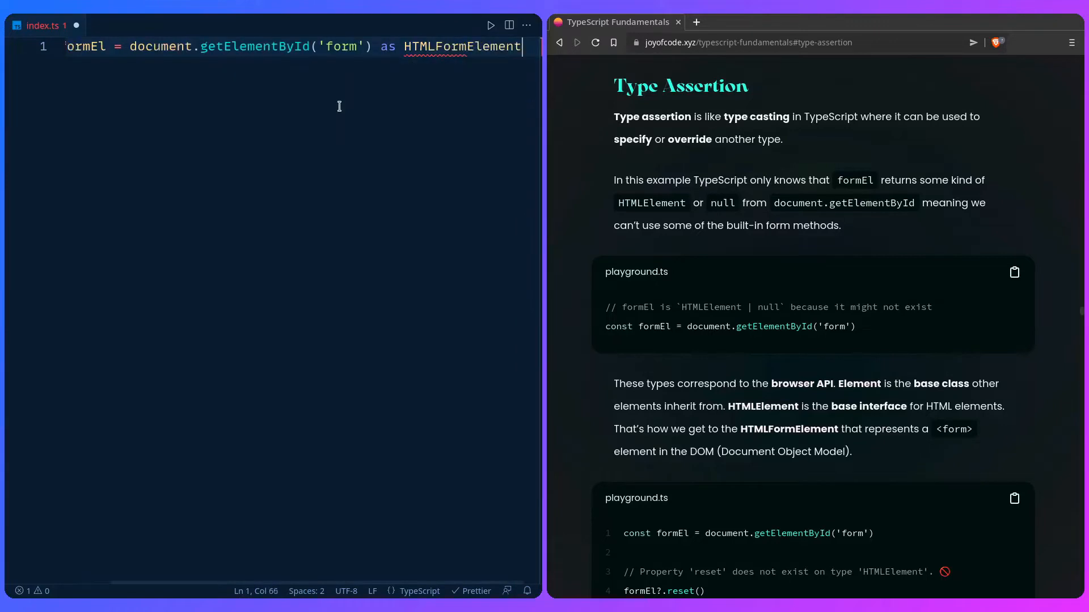
key(Enter)
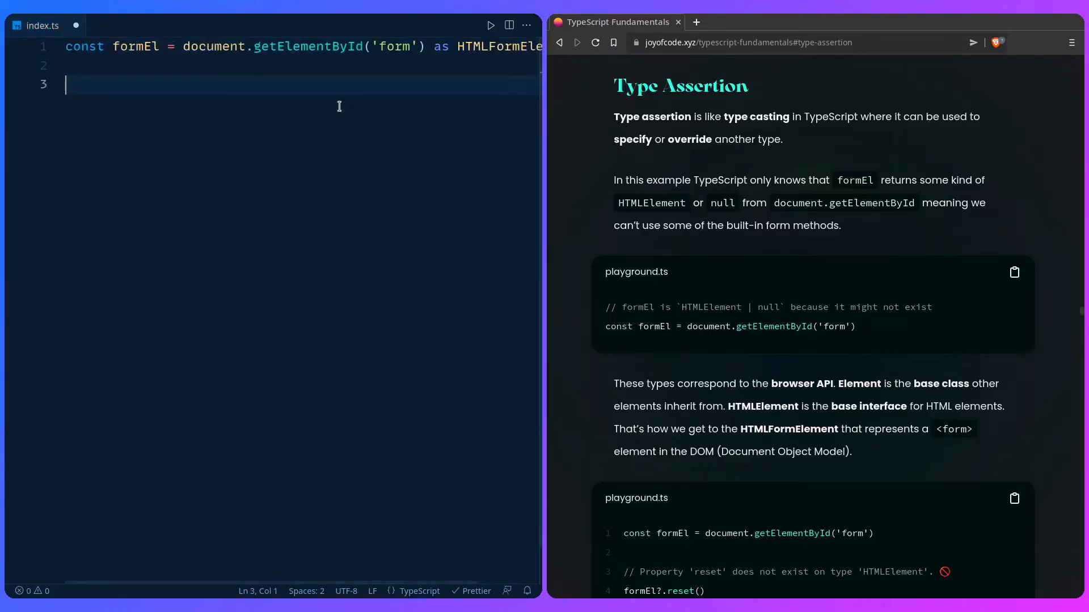
mouse_move(246, 83)
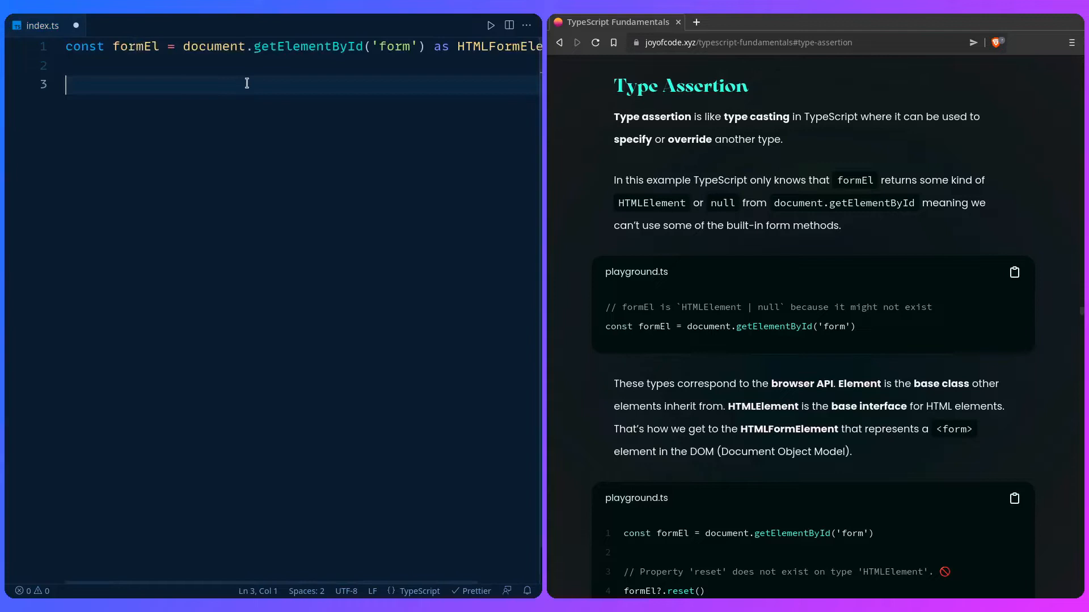
mouse_move(169, 177)
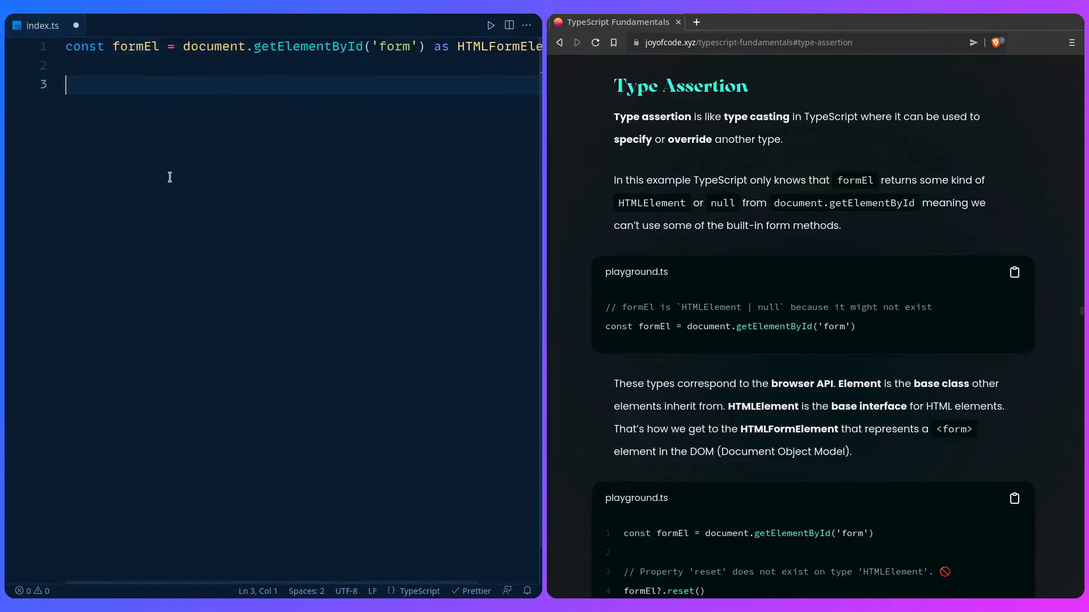
Add a formEl.reset() call below the declaration via IntelliSense.
text(formEl)
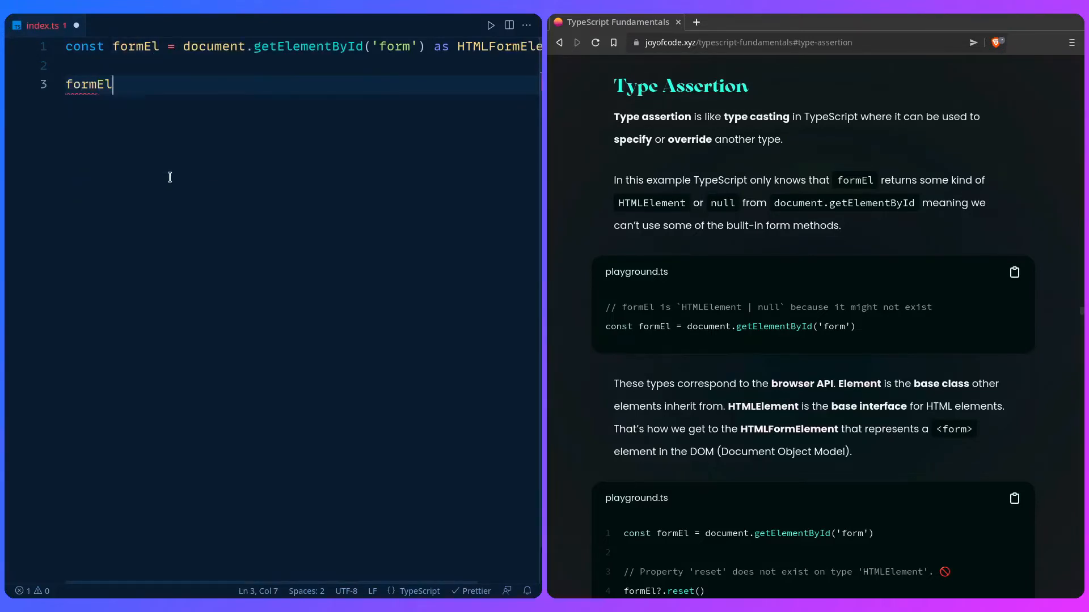
text(.reset()
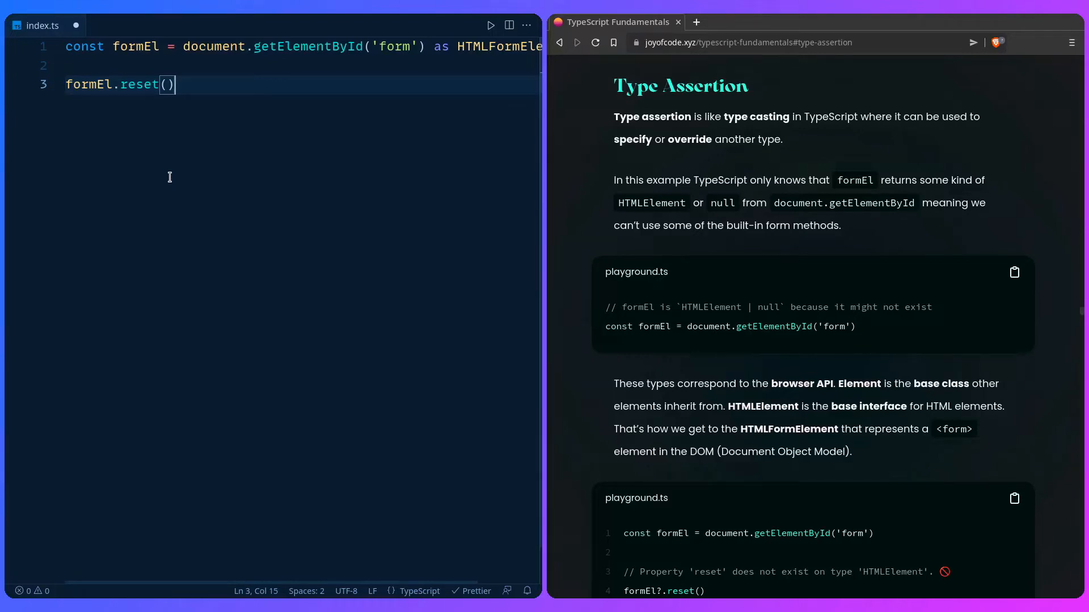
mouse_move(793, 385)
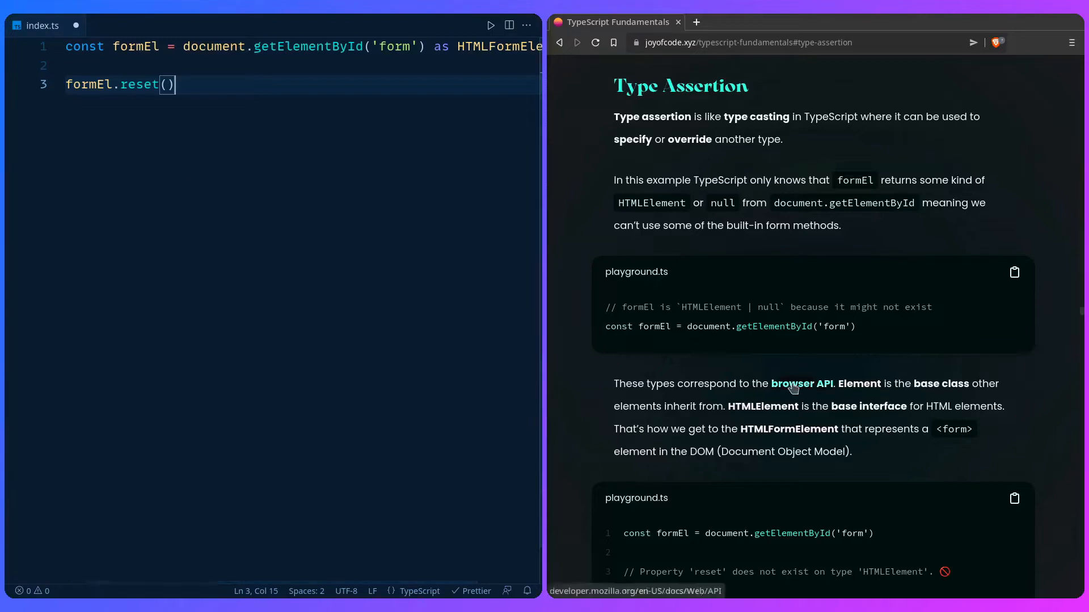
Navigate to the MDN HTMLElement reference page from the Web APIs interface list.
click(801, 384)
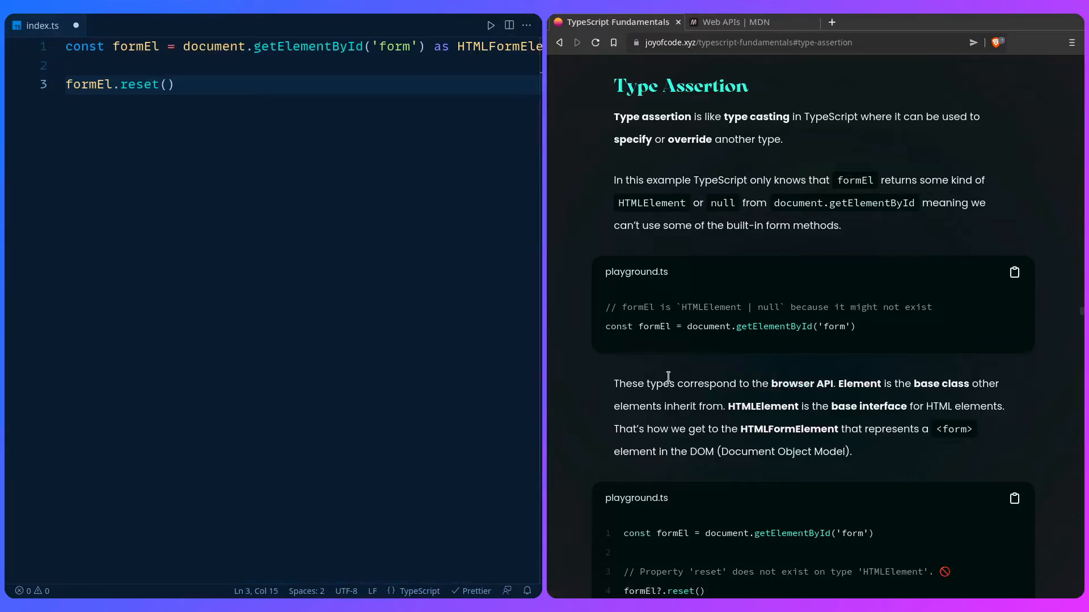
mouse_move(743, 402)
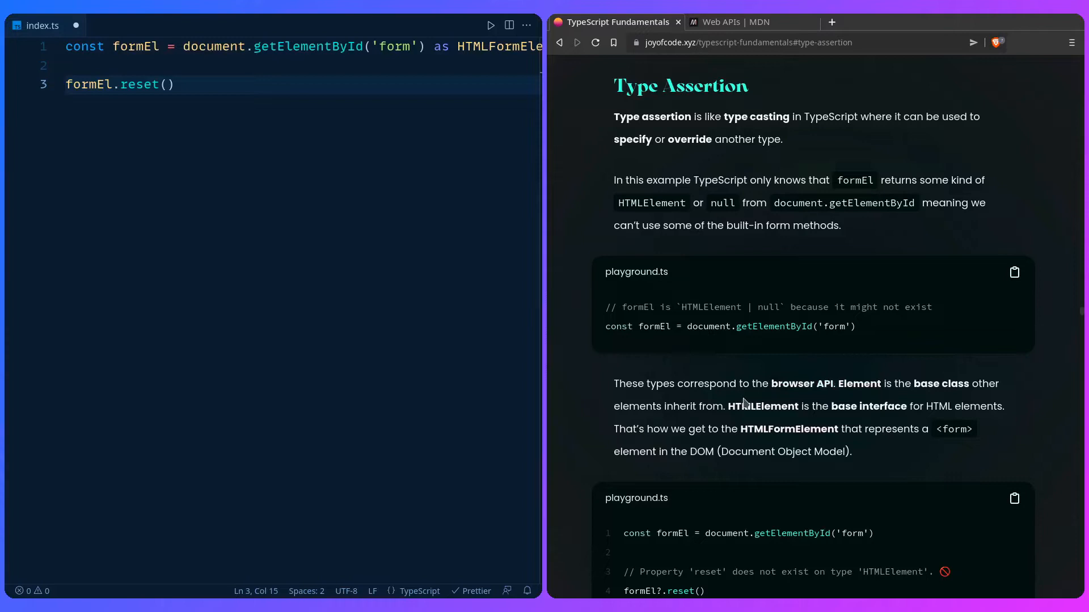
mouse_move(839, 392)
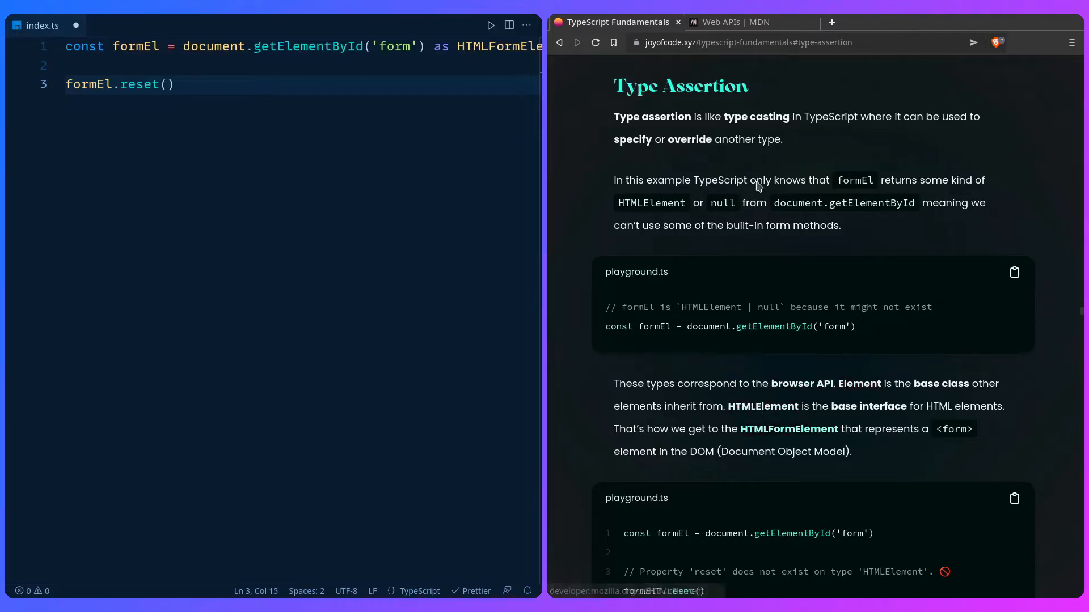
click(750, 21)
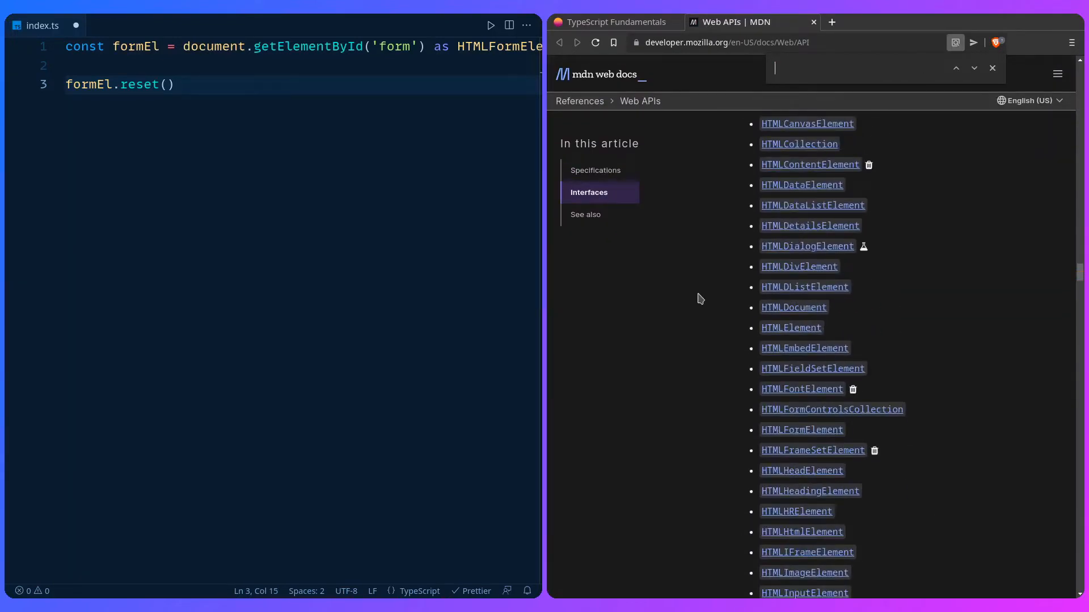
click(790, 328)
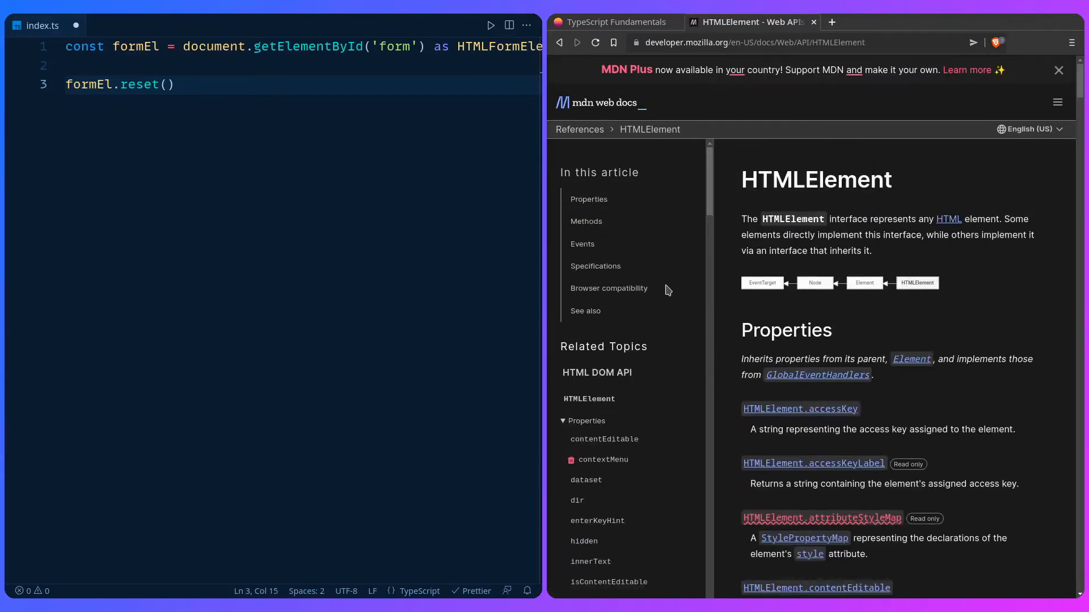
mouse_move(767, 233)
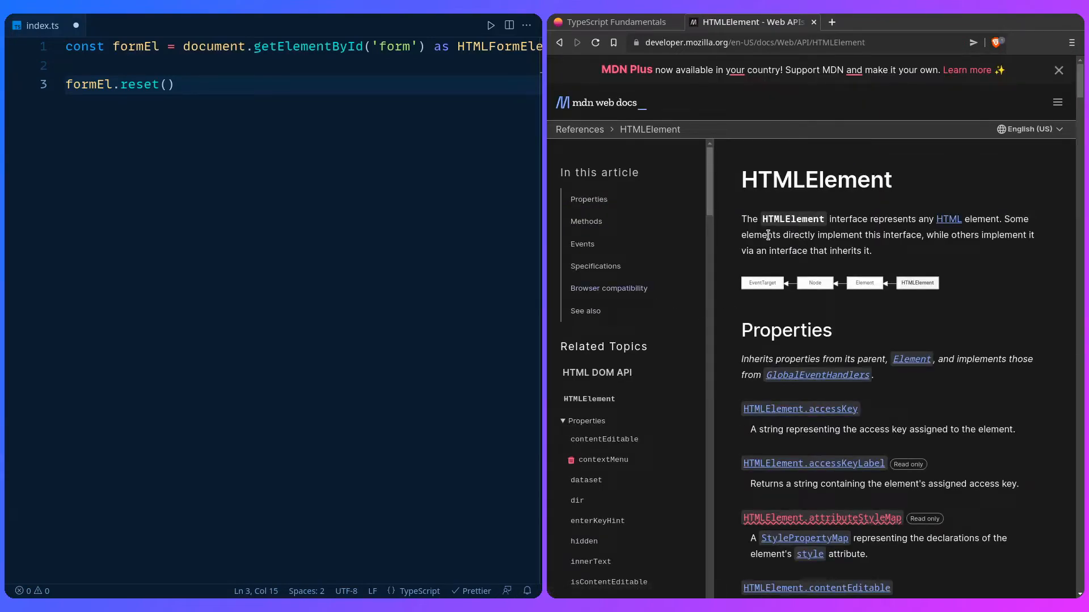
Scroll through the HTMLElement Properties section and back to the top.
scroll(down, 3)
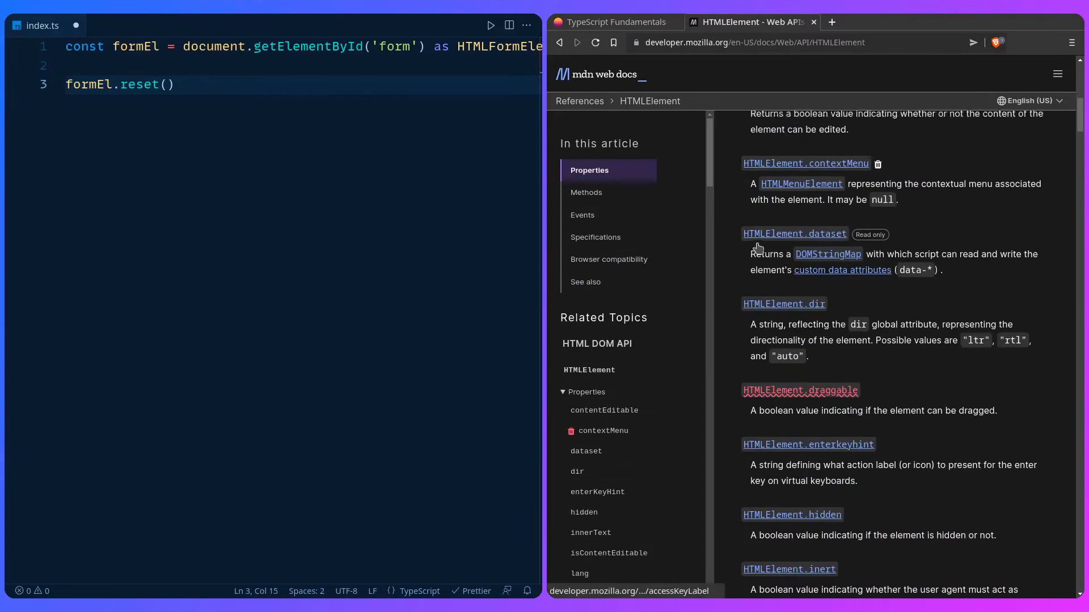
scroll(down, 3)
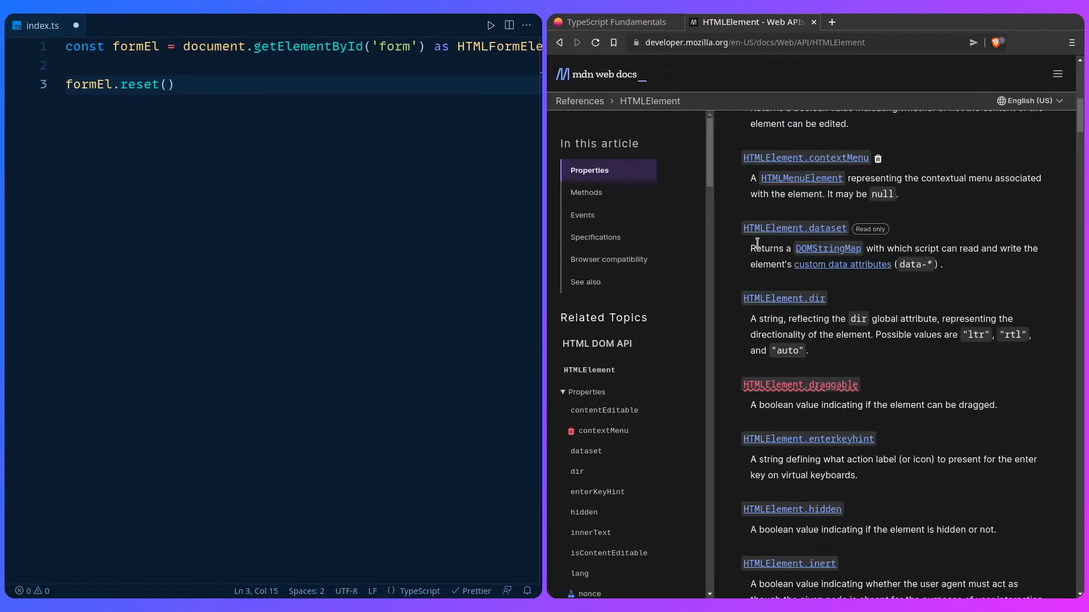
scroll(down, 3)
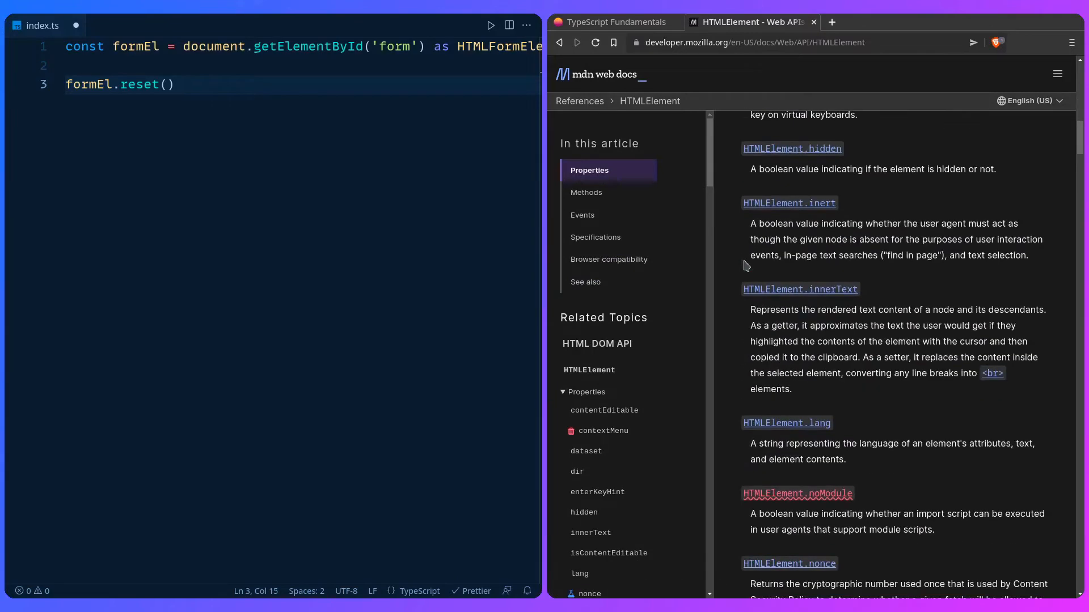
scroll(up, 3)
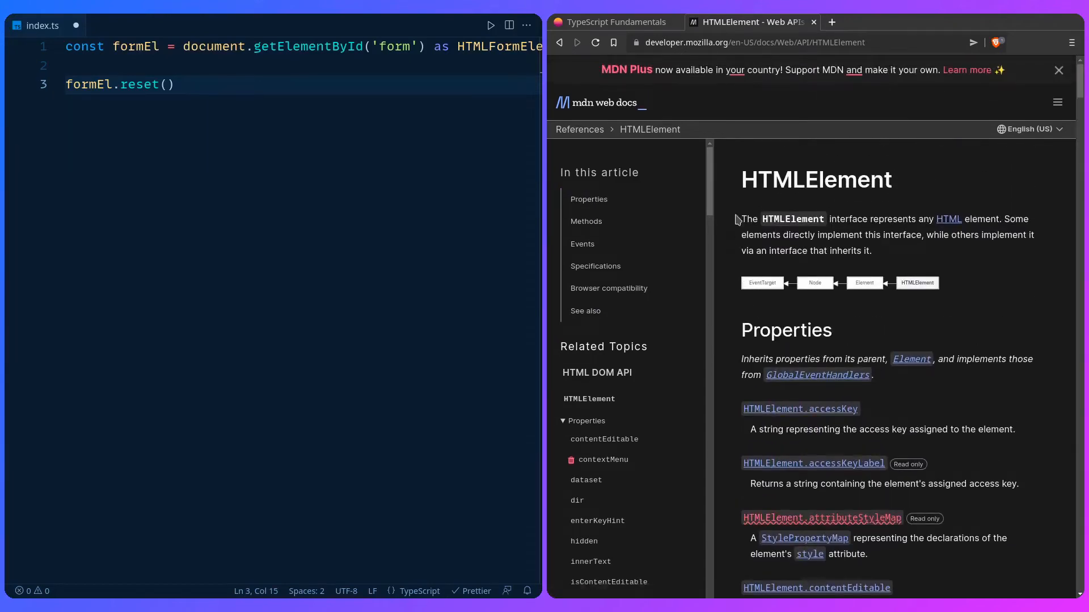
mouse_move(369, 239)
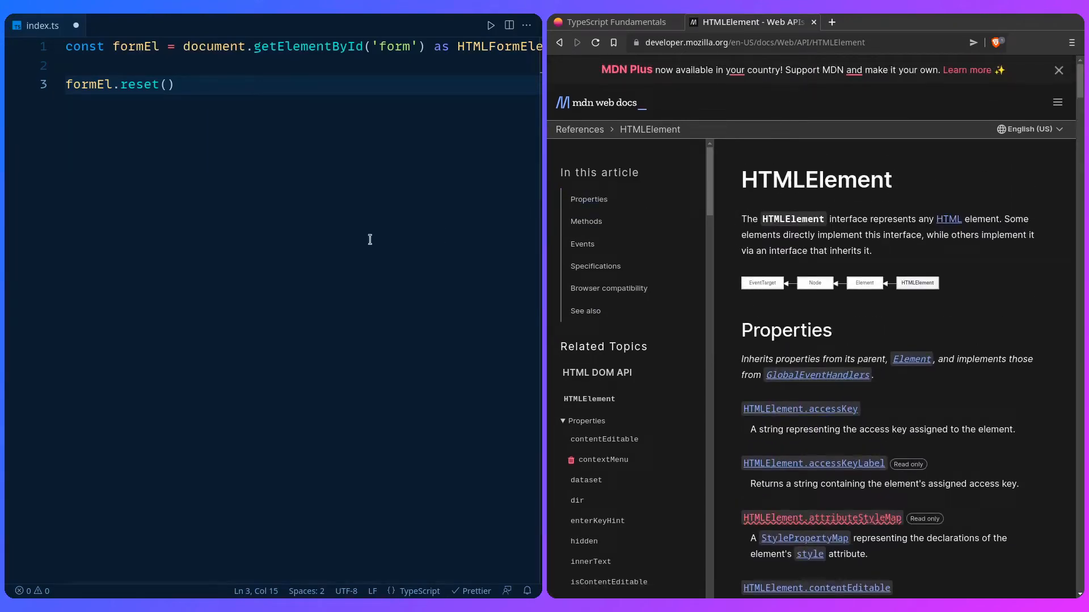
mouse_move(499, 46)
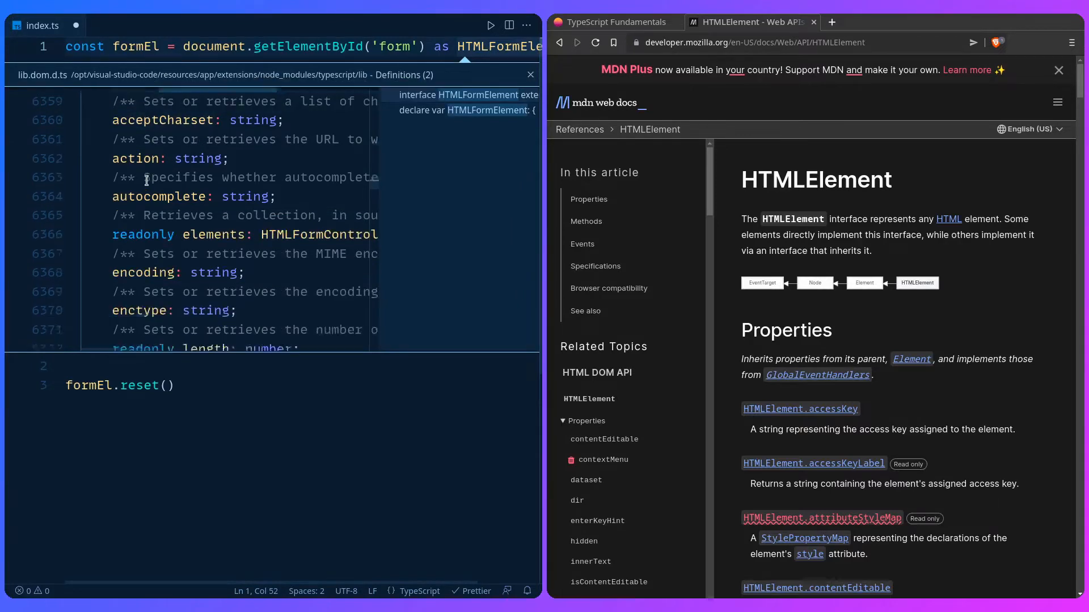
Scroll through the HTMLFormElement interface definition in lib.dom.d.ts.
scroll(down, 3)
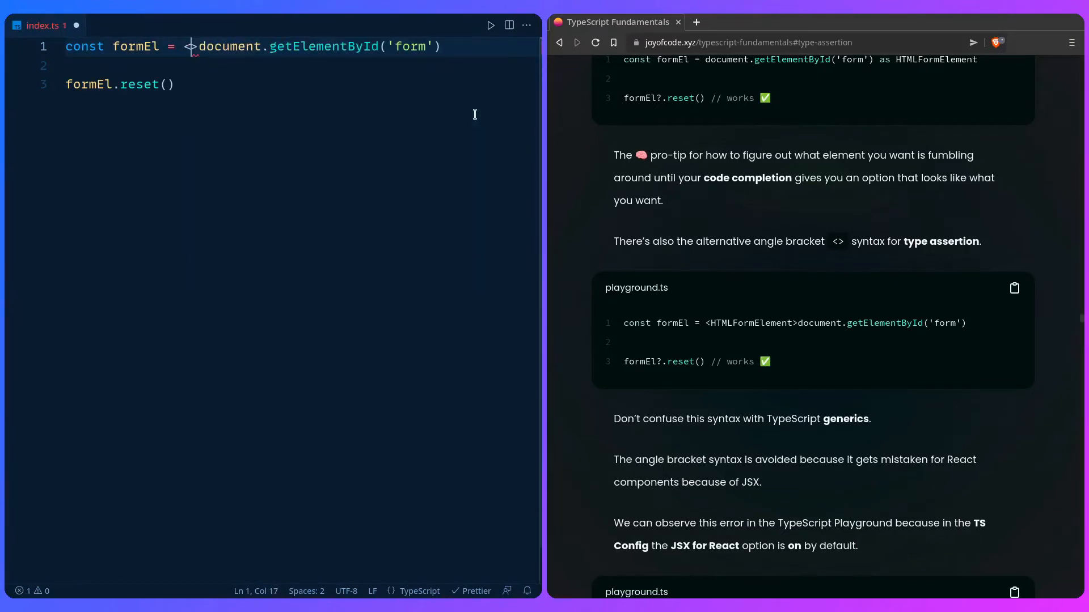
Try the <HTMLFormElement> angle-bracket assertion on formEl, then restore `as HTMLFormElement`.
text(<HTMLForm)
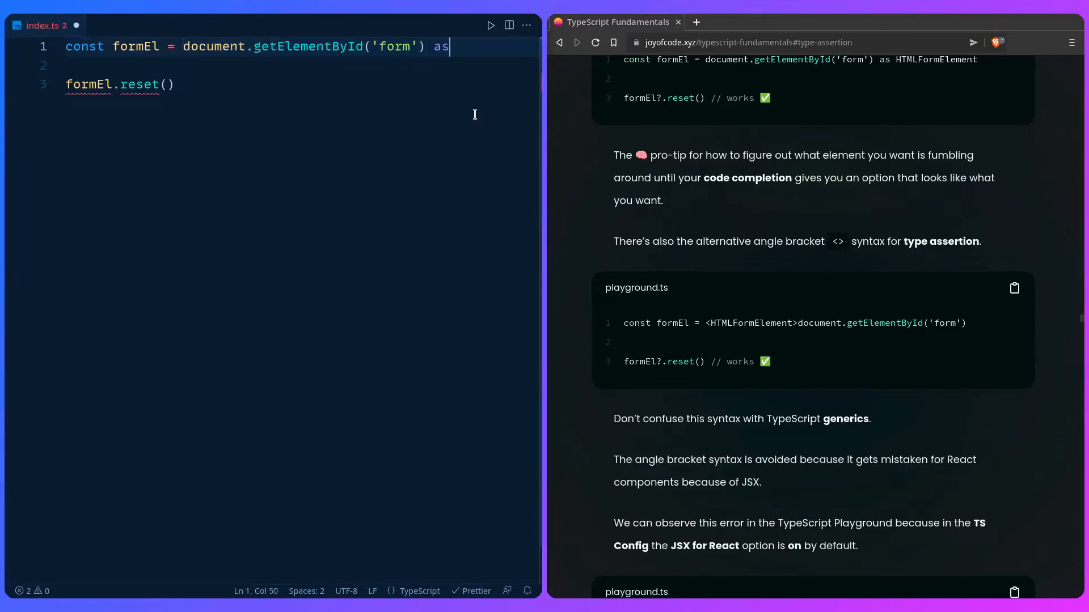
text(HTMLFormElement)
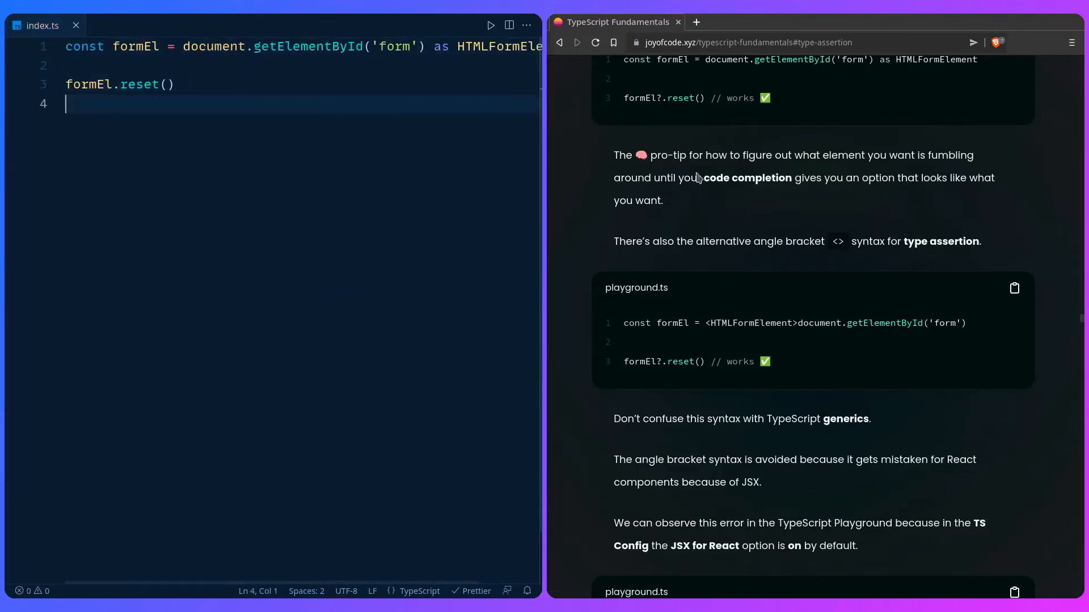
Replace all code with const pokemonInputEl = document.getElementById('pokemon') as HTMLInputElement.
scroll(down, 3)
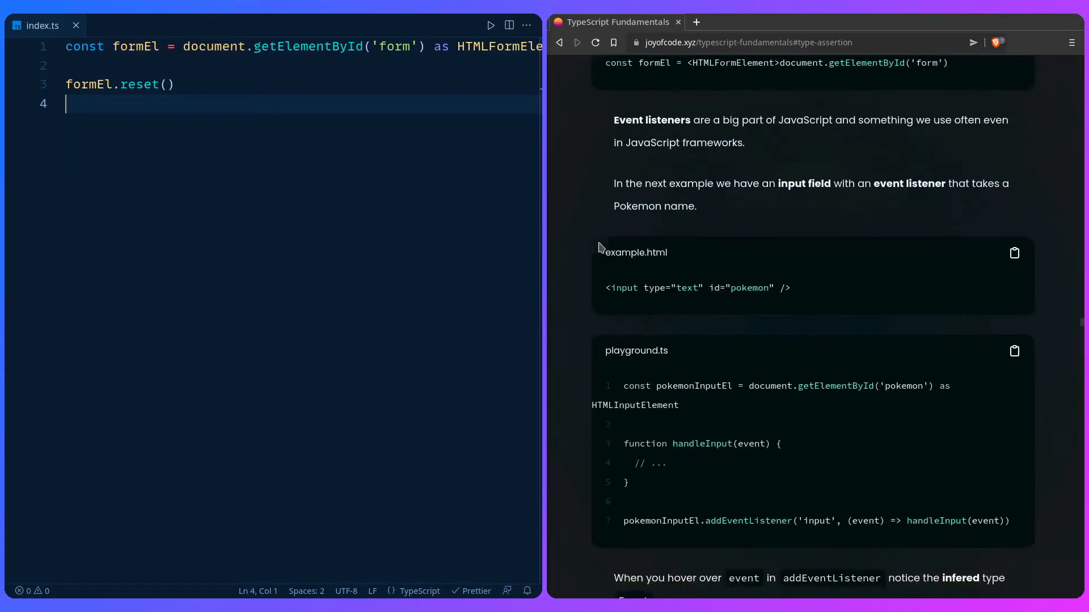
scroll(down, 3)
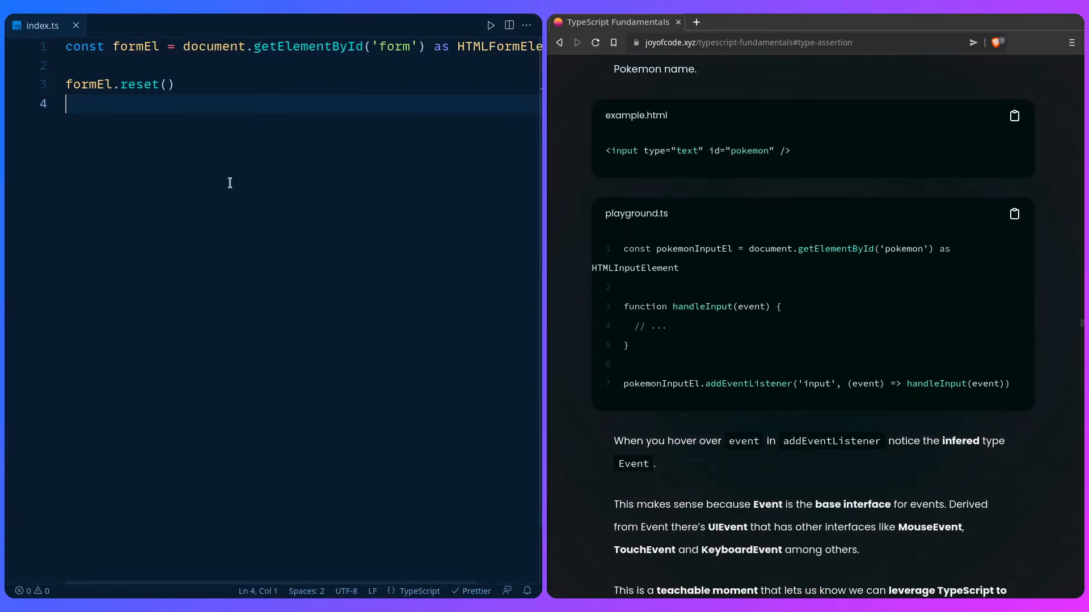
key(ctrl+a)
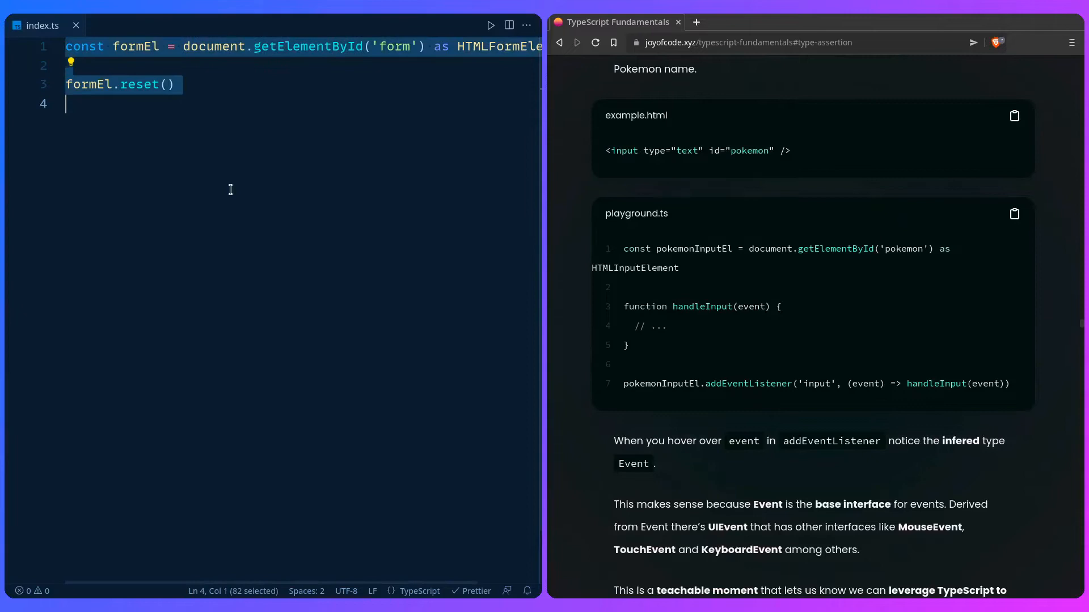
text(const p)
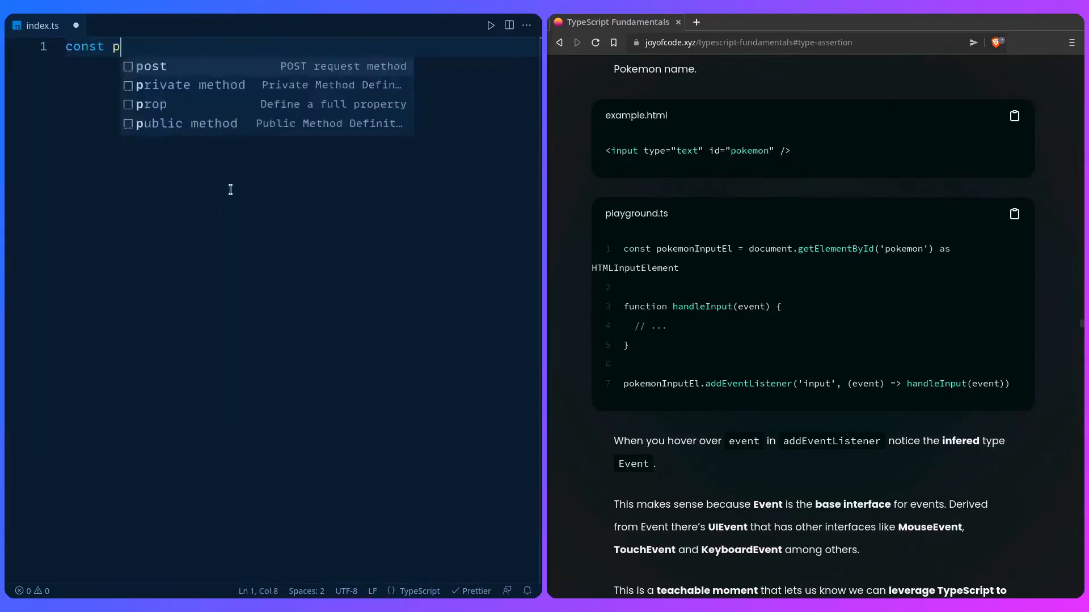
text(okemonInputEl)
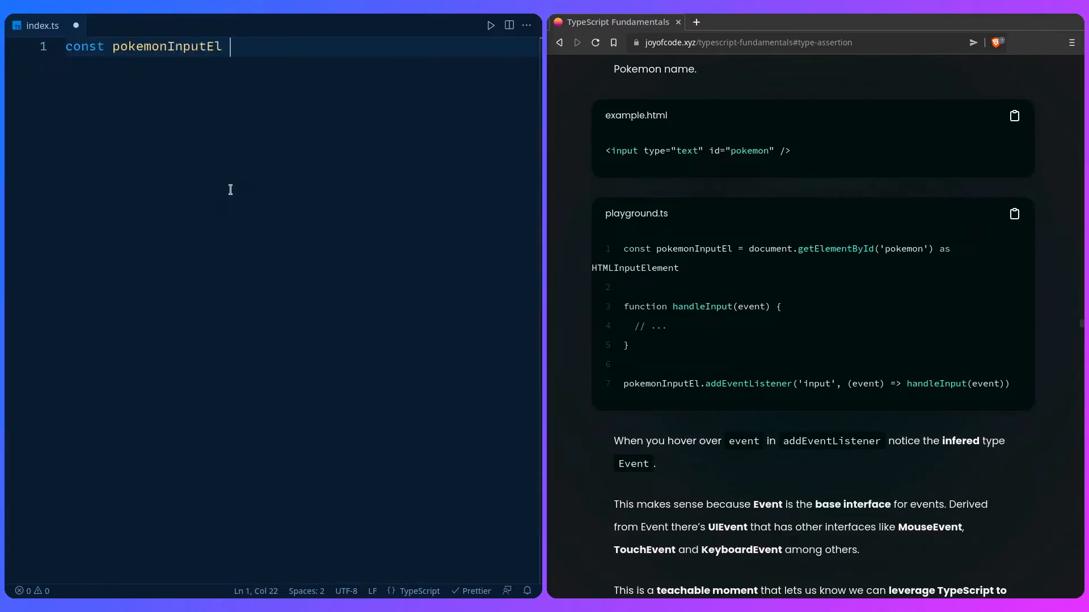
text(= document.get)
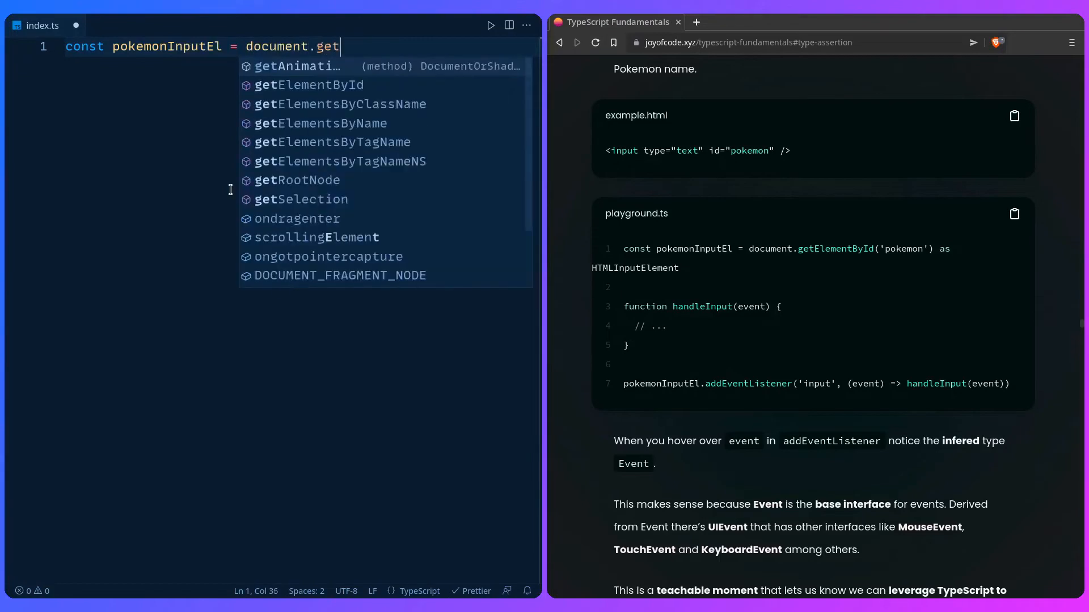
click(309, 85)
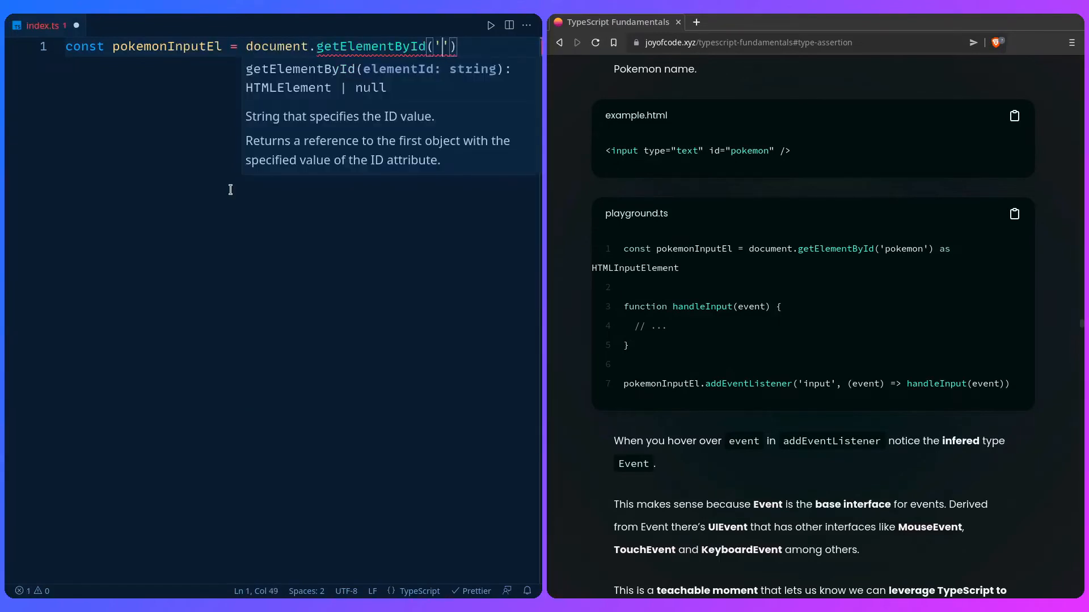
text(pokemon') as H)
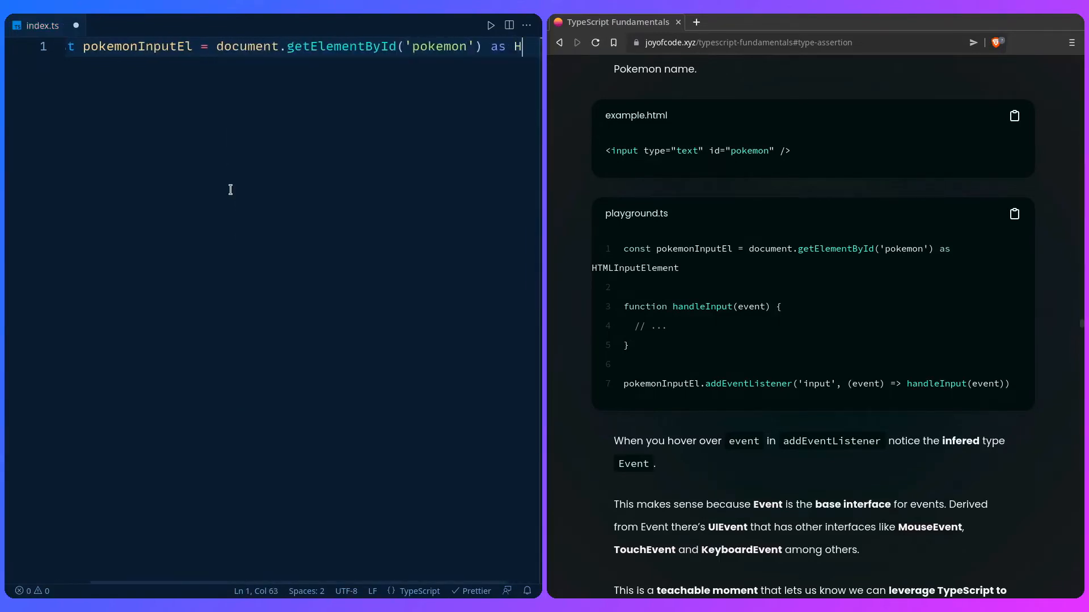
text(TMLInpute)
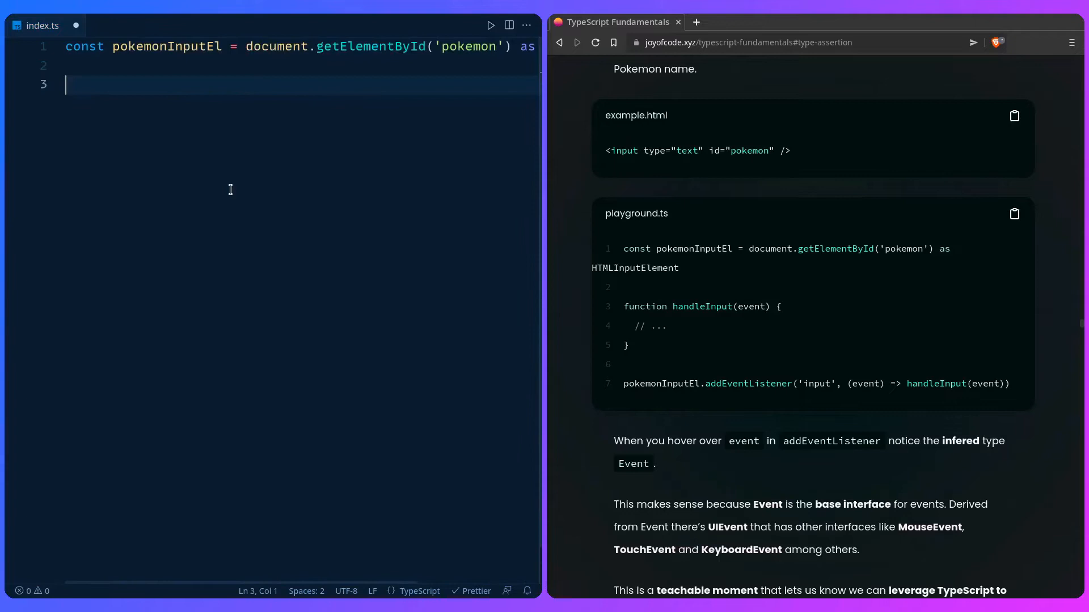
Add an 'input' event listener on pokemonInputEl that calls handleInput(event).
text(pokemonInputEl)
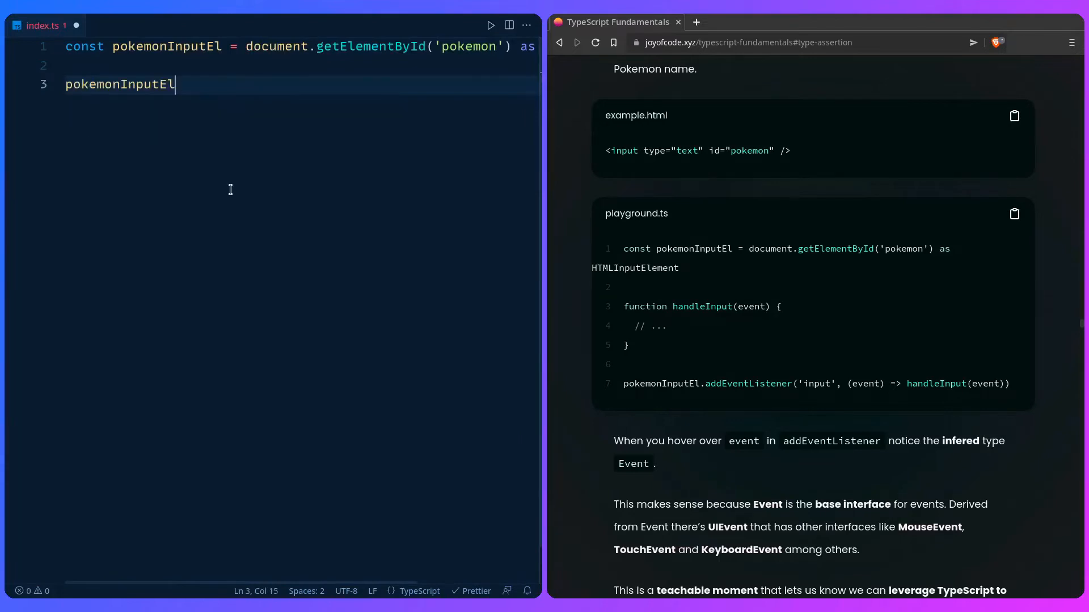
text(.addEventListener())
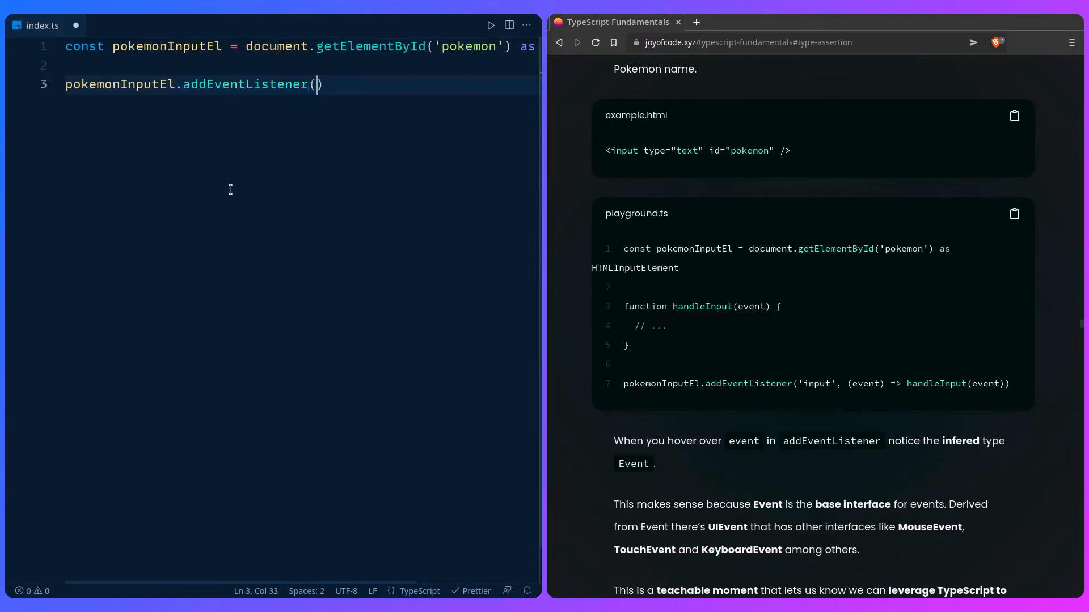
text('input')
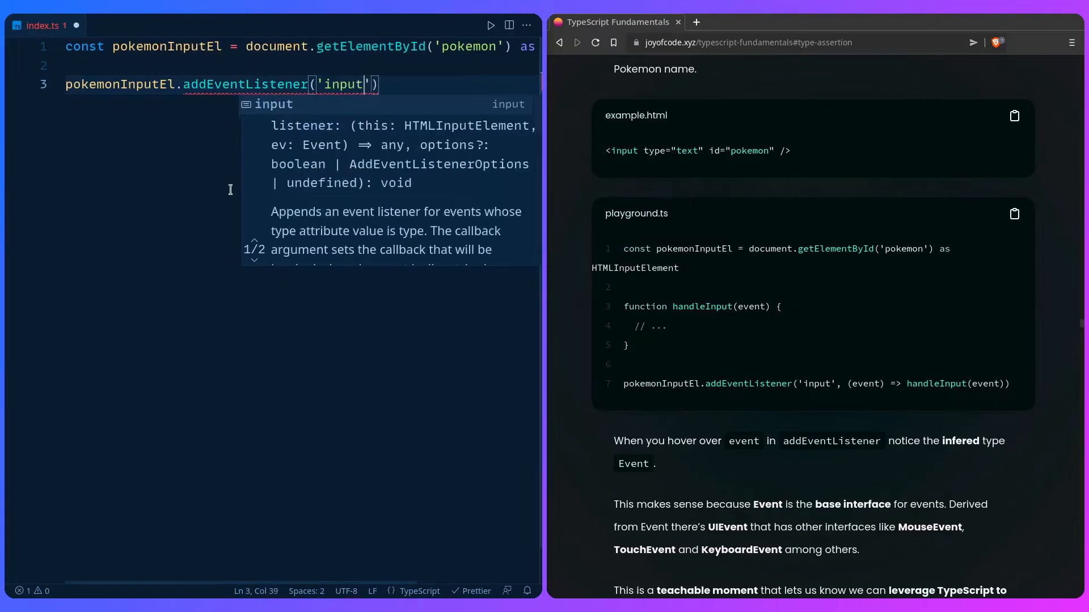
text(, even)
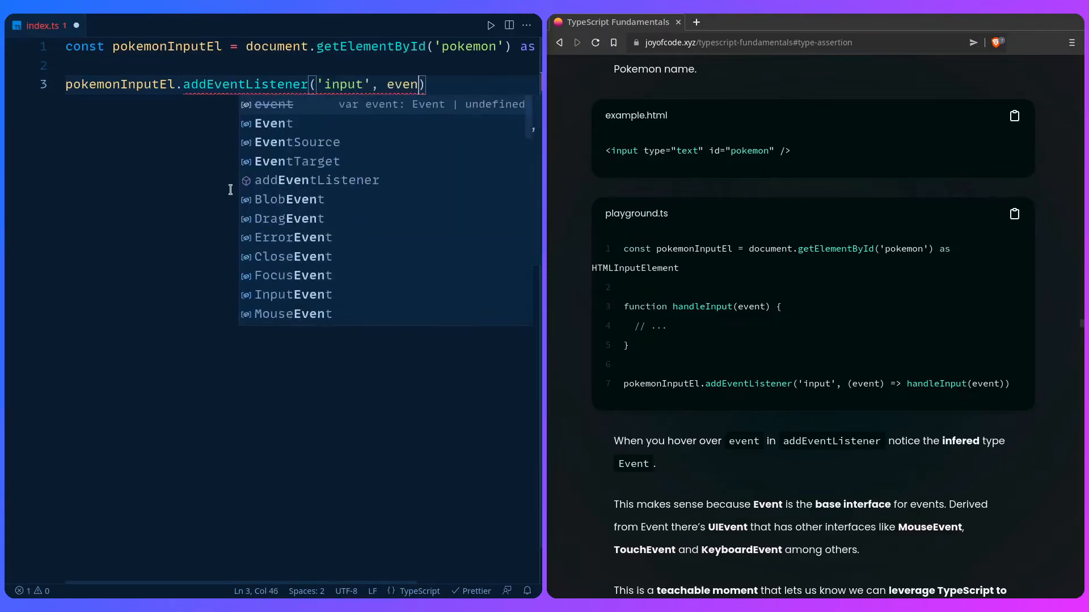
text(=> handle)
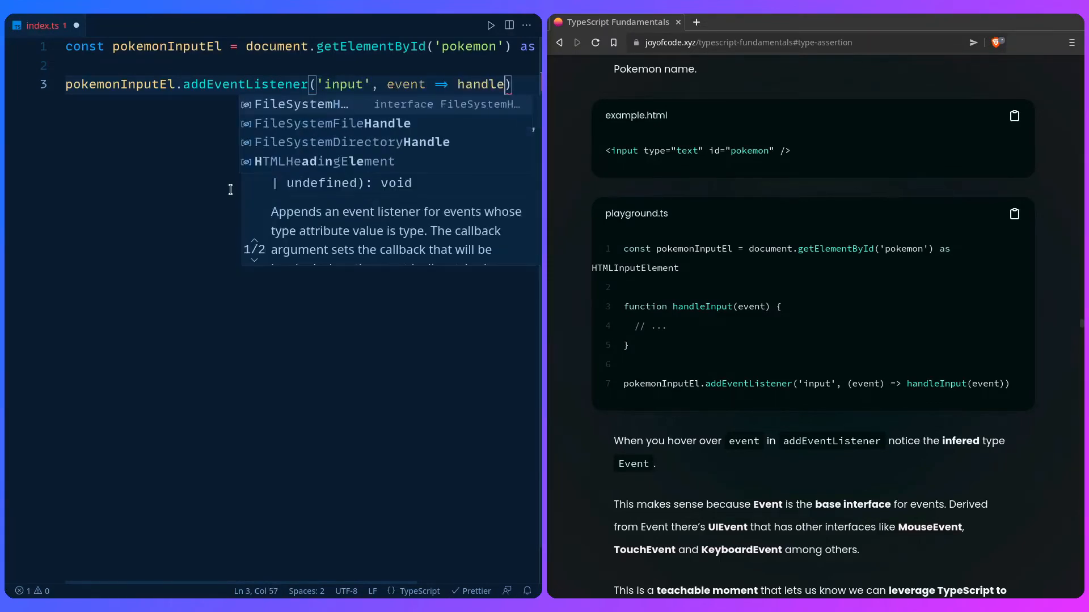
text(Input(even)
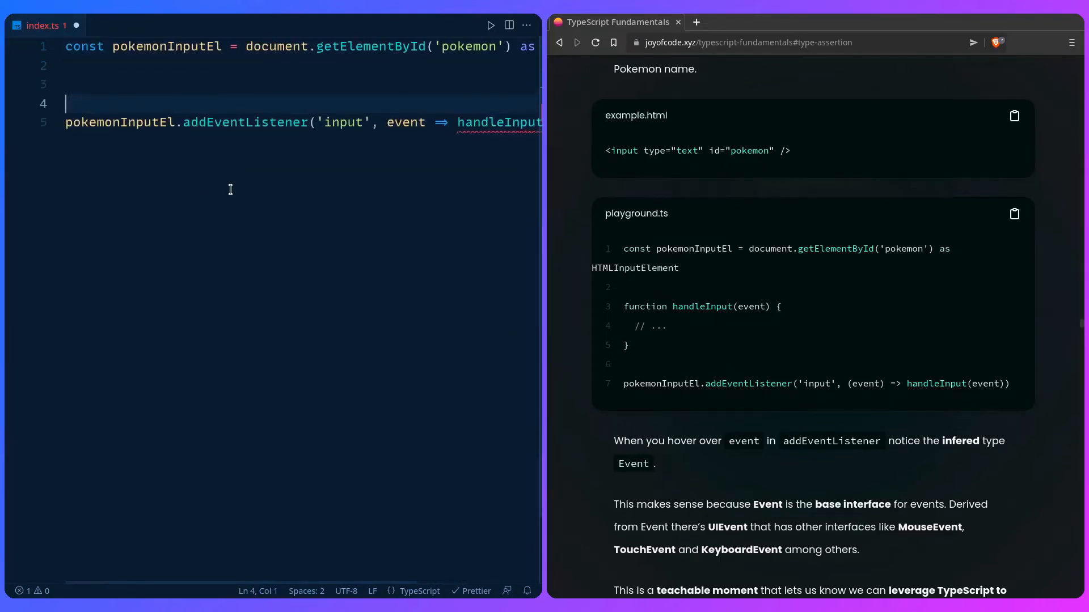
Write an empty function handleInput(event) {} above the listener.
text(function handle)
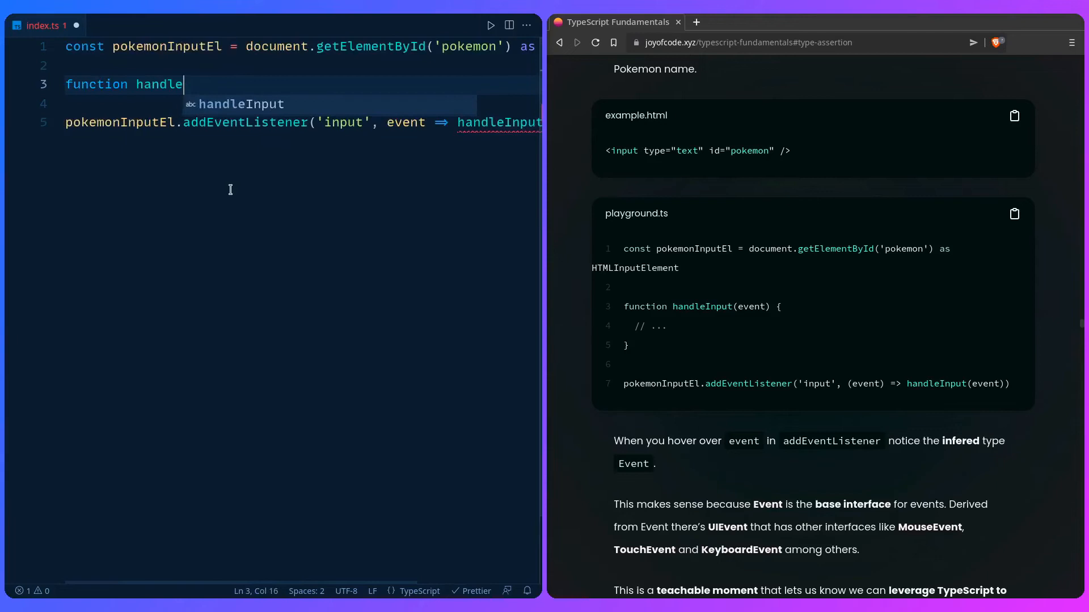
text(Input(event))
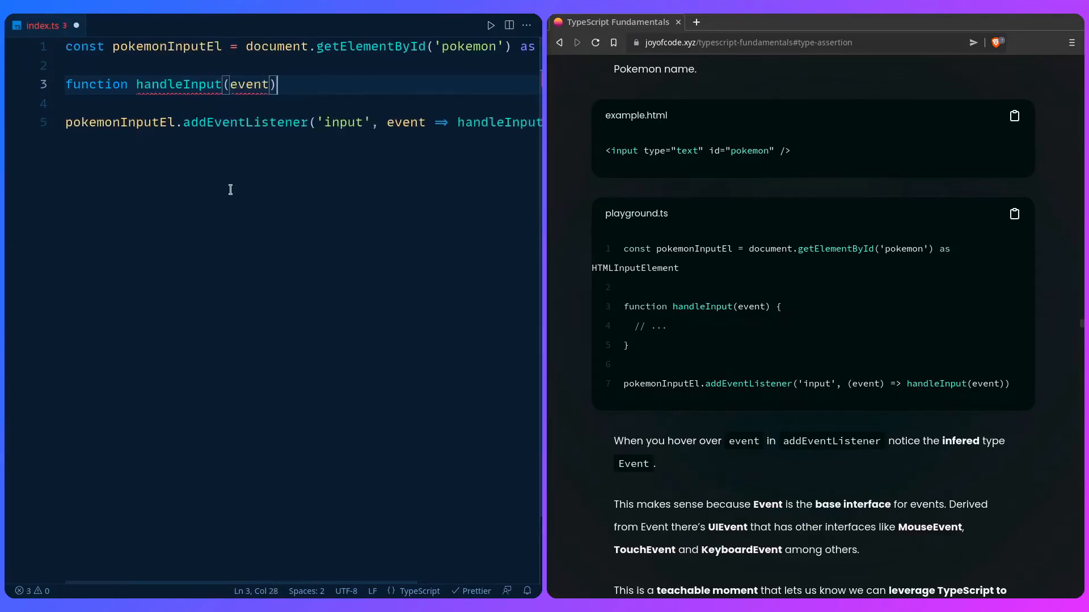
text({})
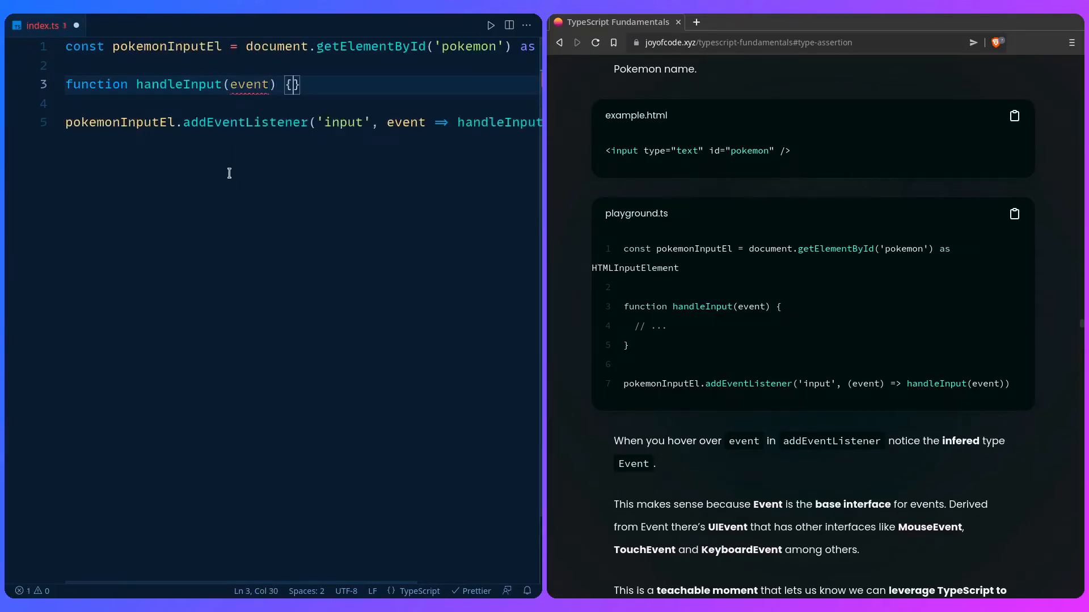
mouse_move(255, 85)
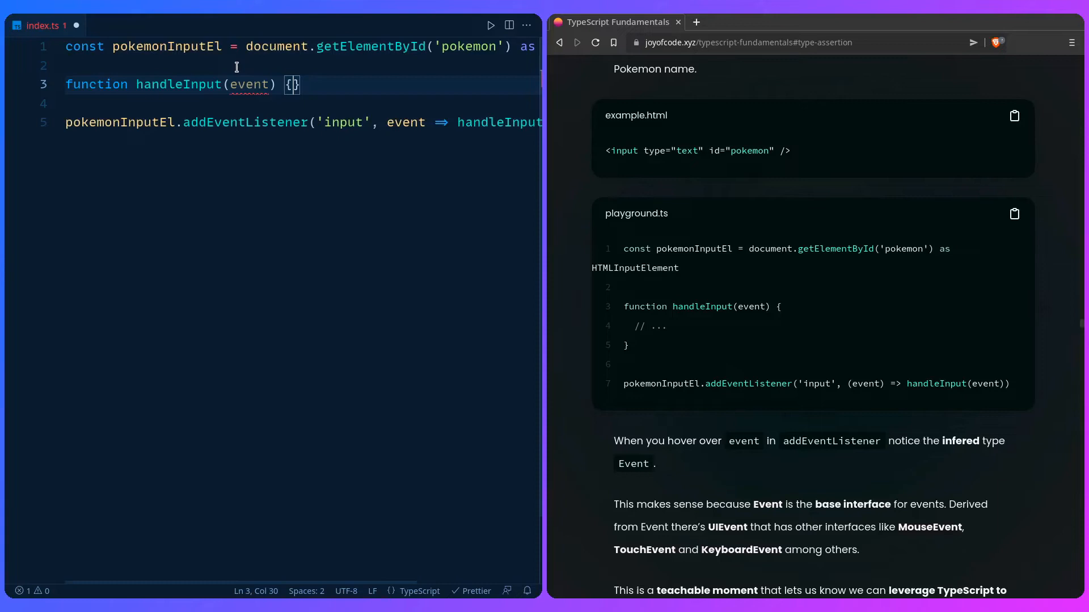
mouse_move(252, 84)
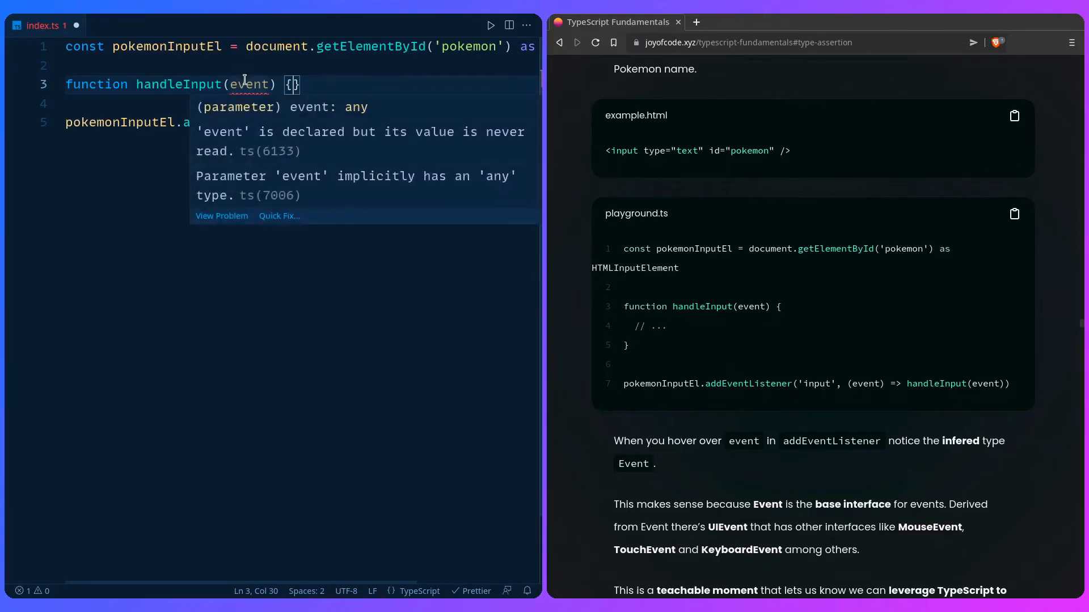
mouse_move(245, 73)
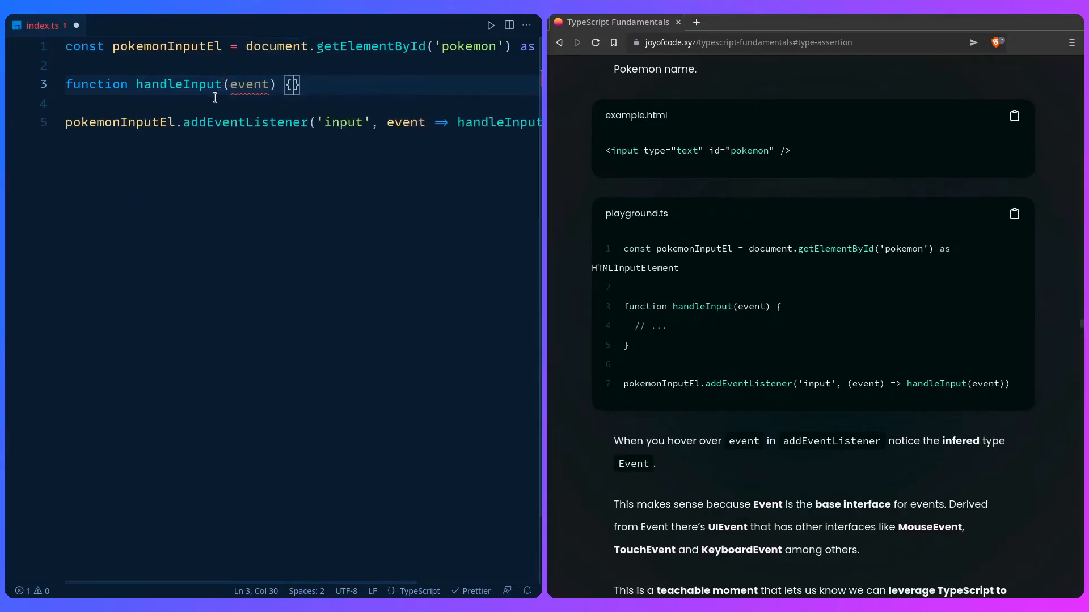
mouse_move(299, 171)
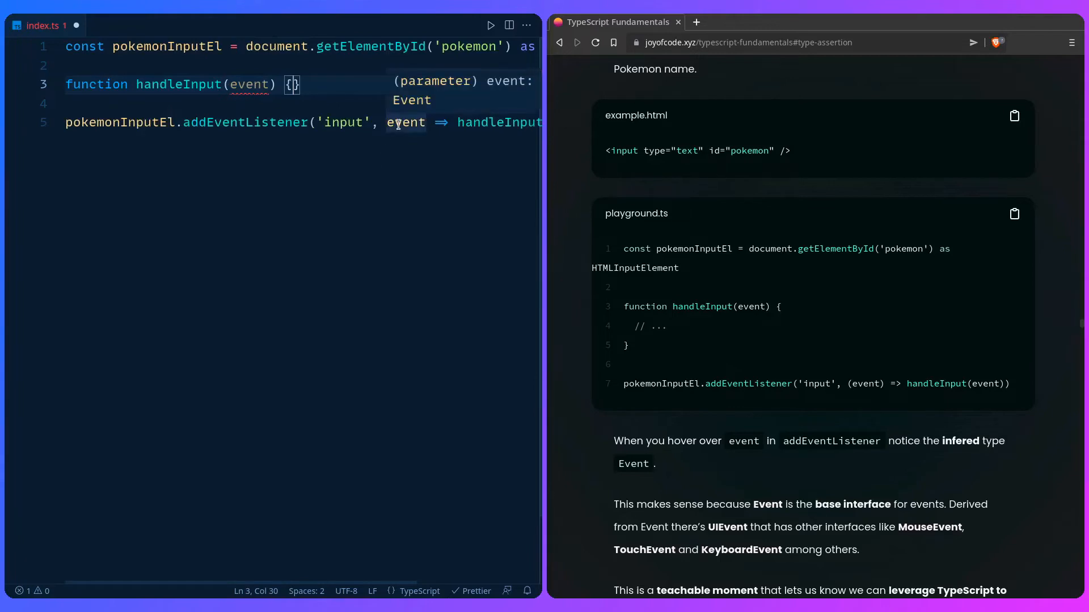
mouse_move(402, 108)
text(:)
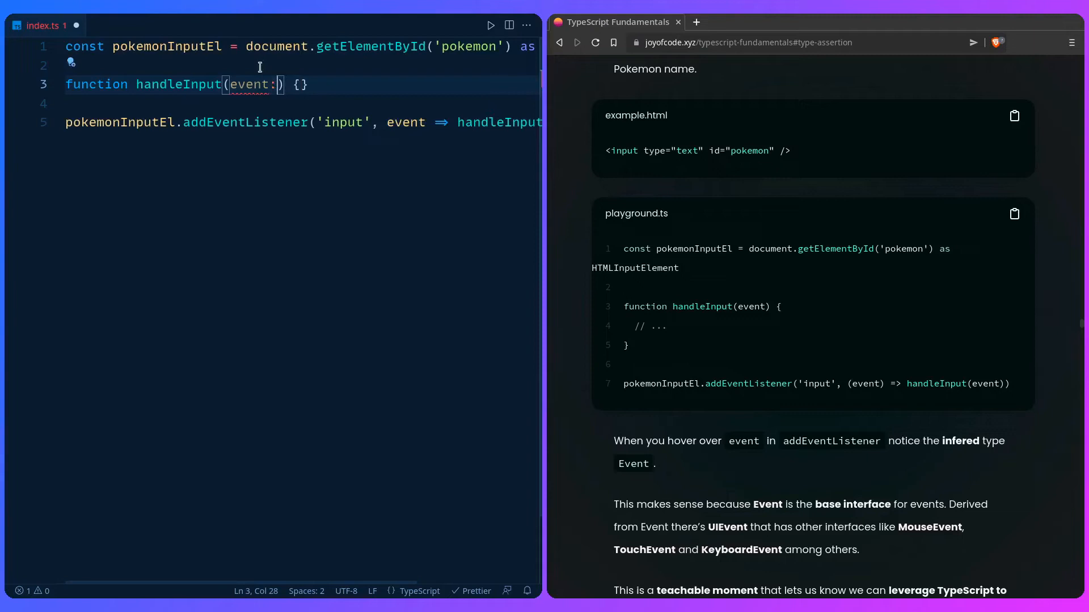
Annotate handleInput's parameter as event: Event to clear the implicit any error.
text(Event)
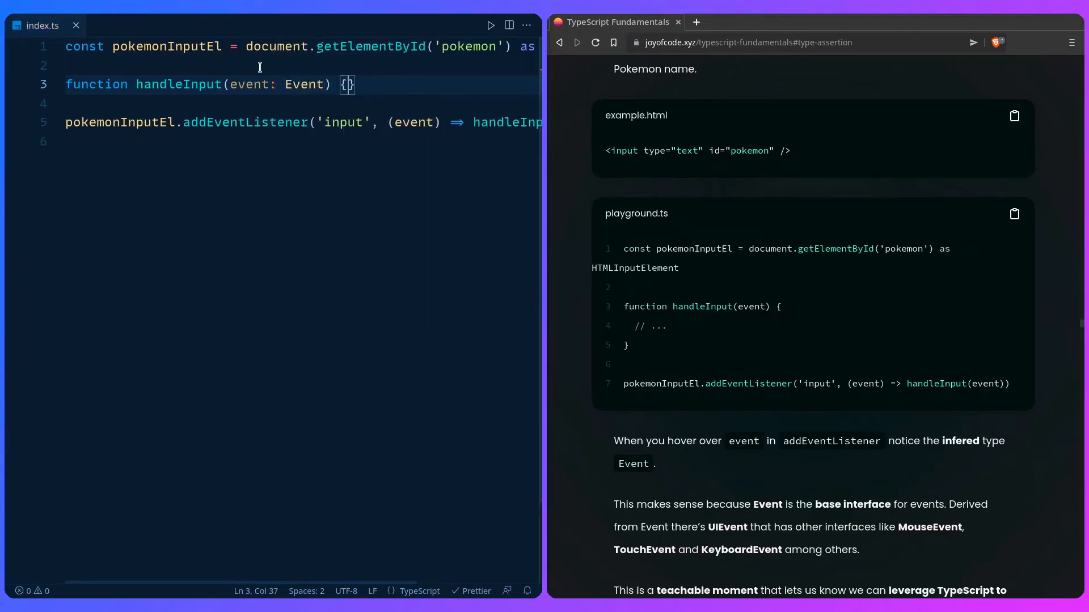
scroll(down, 3)
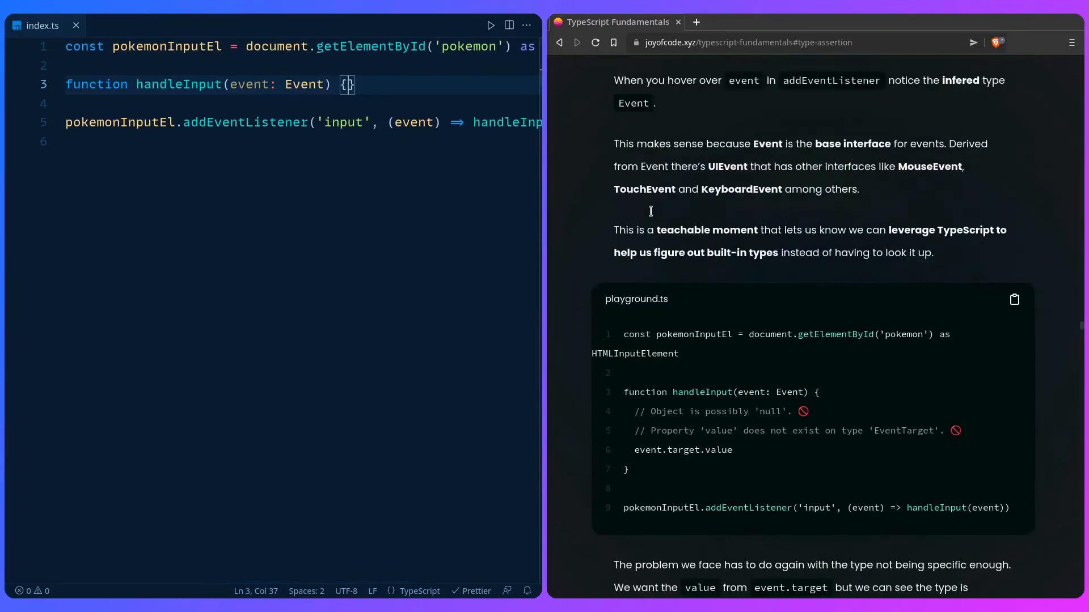
Read event.target.value inside handleInput and select event.target to examine its flagged type.
scroll(down, 3)
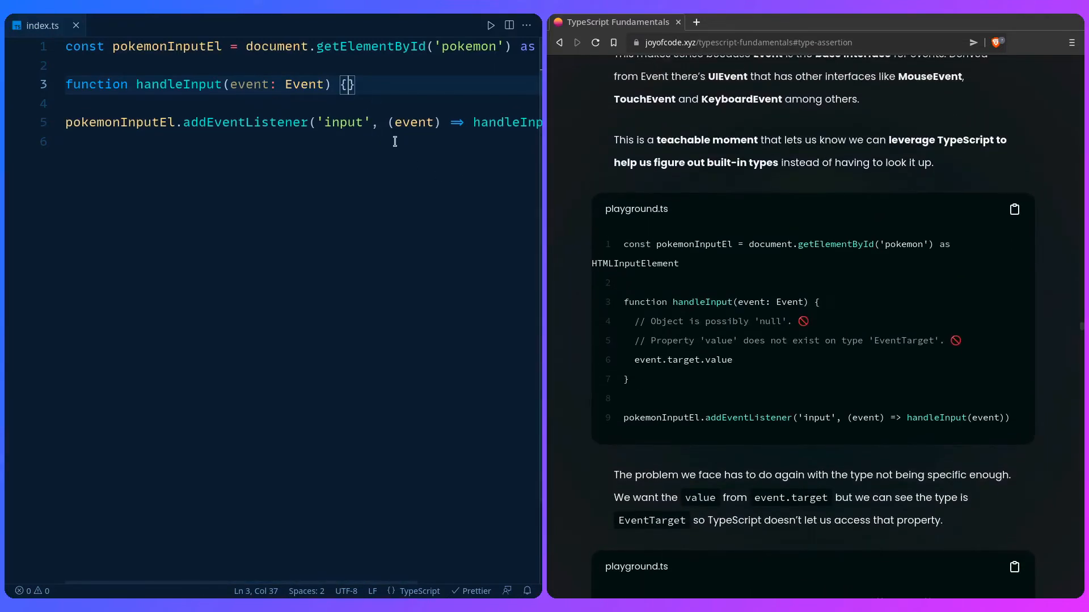
text(event.target.value)
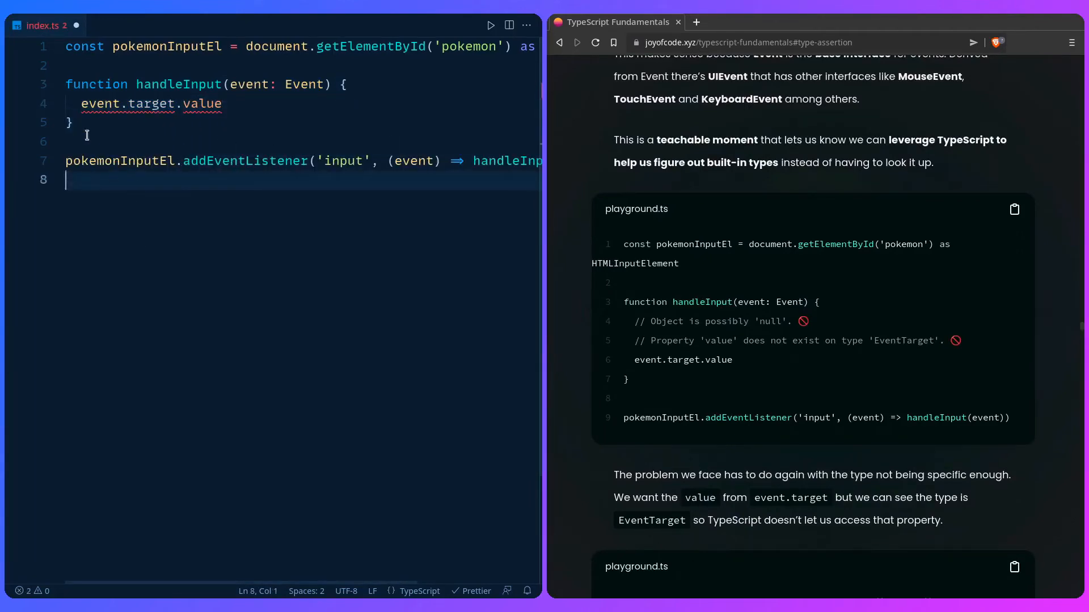
double_click(111, 103)
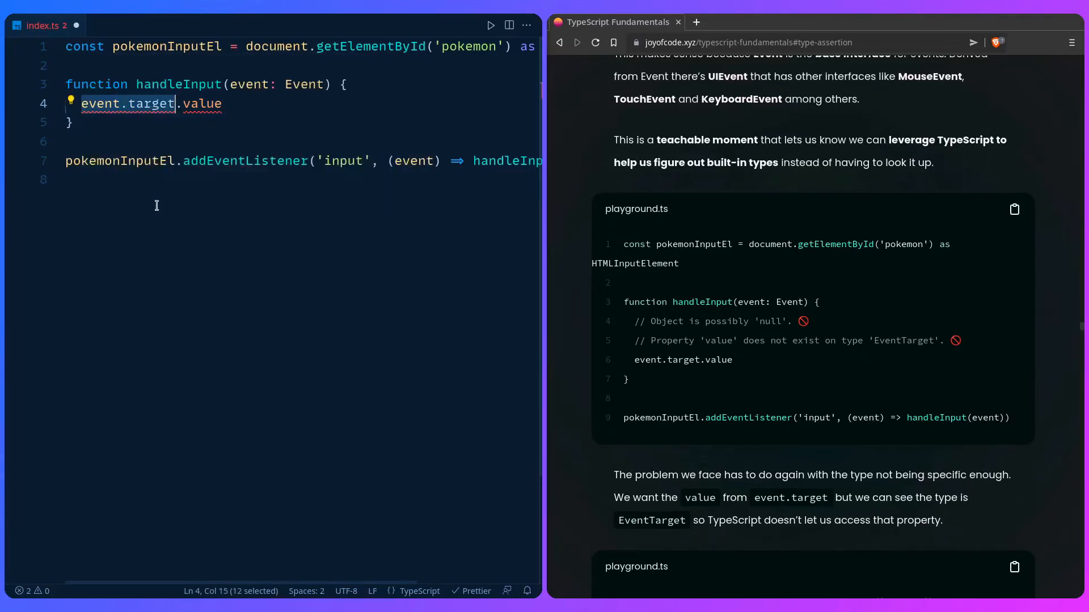
mouse_move(185, 135)
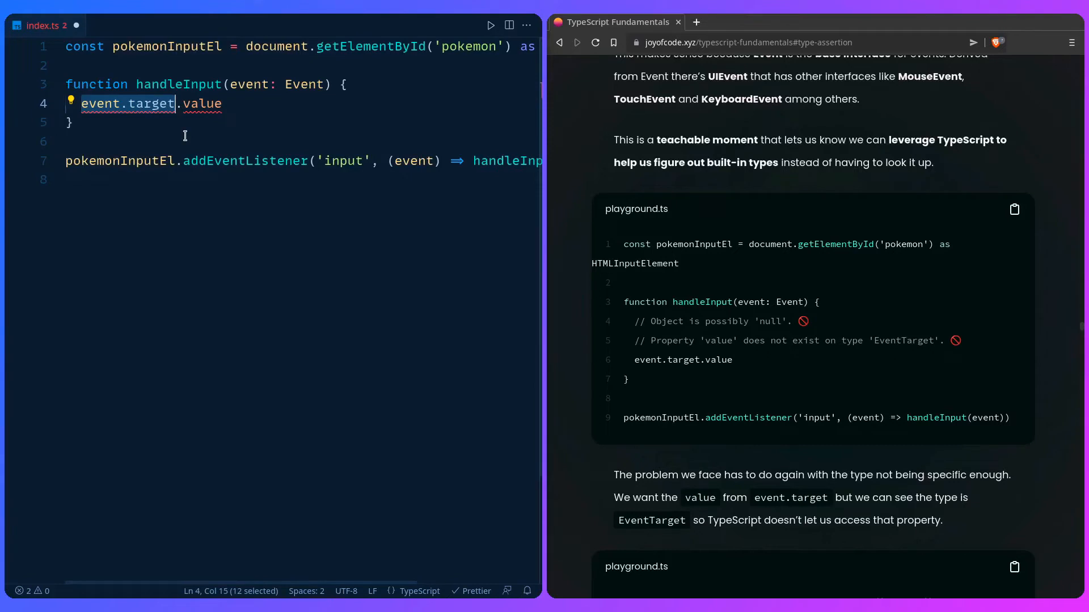
mouse_move(203, 103)
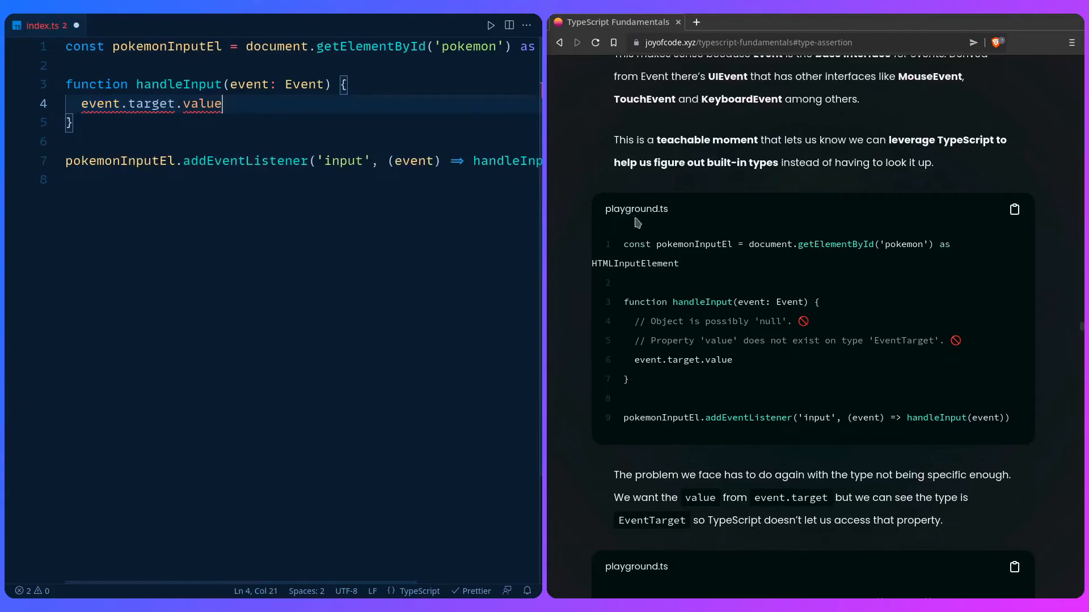
scroll(down, 3)
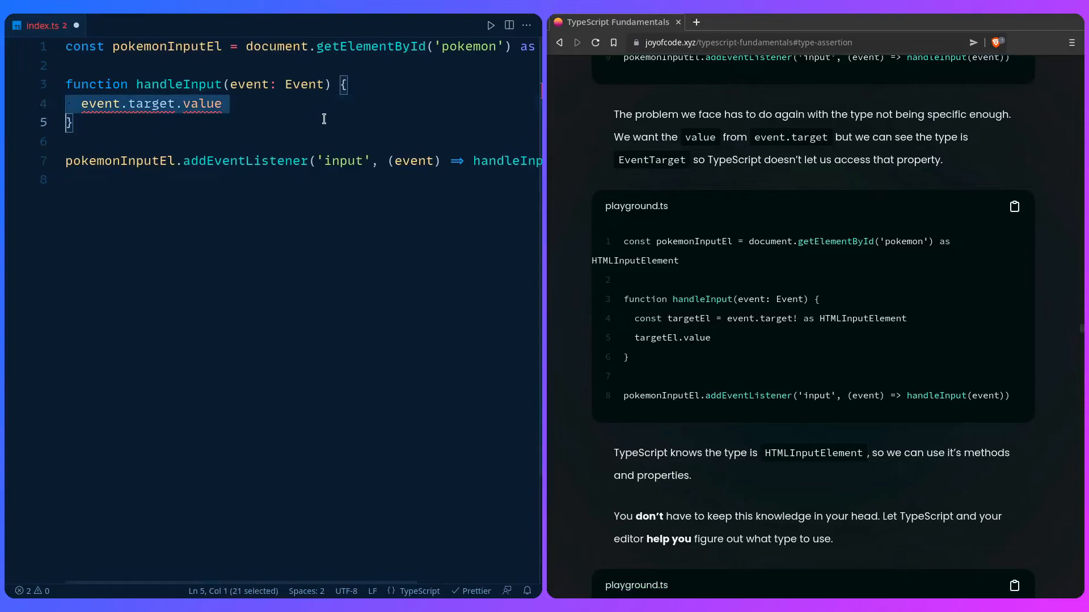
Write const targetEl = event.target! as HTMLInputElement and read targetEl.value inside handleInput.
text(const)
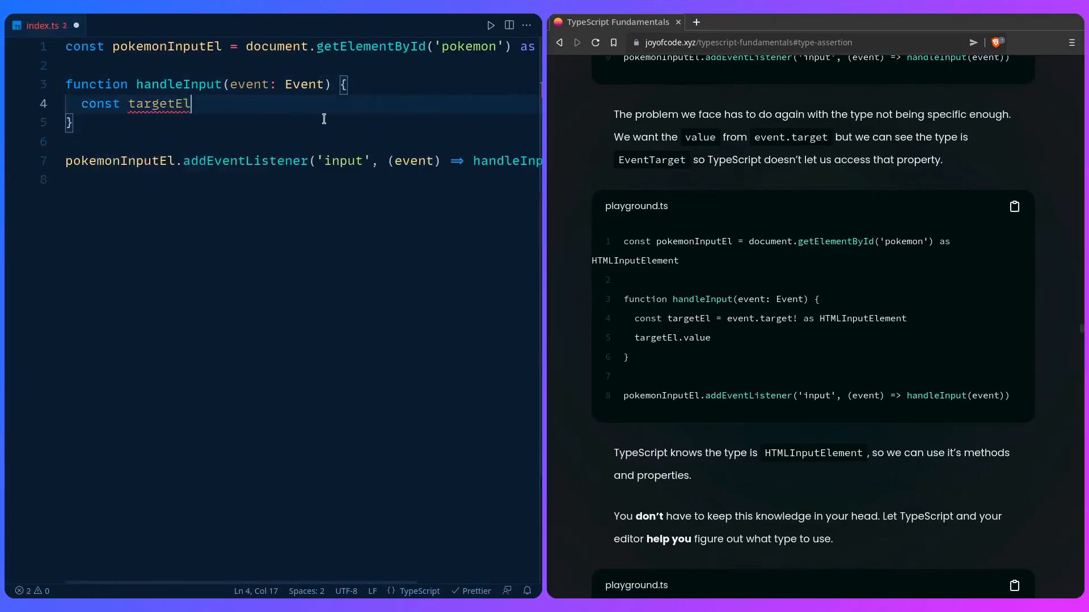
text(= event.)
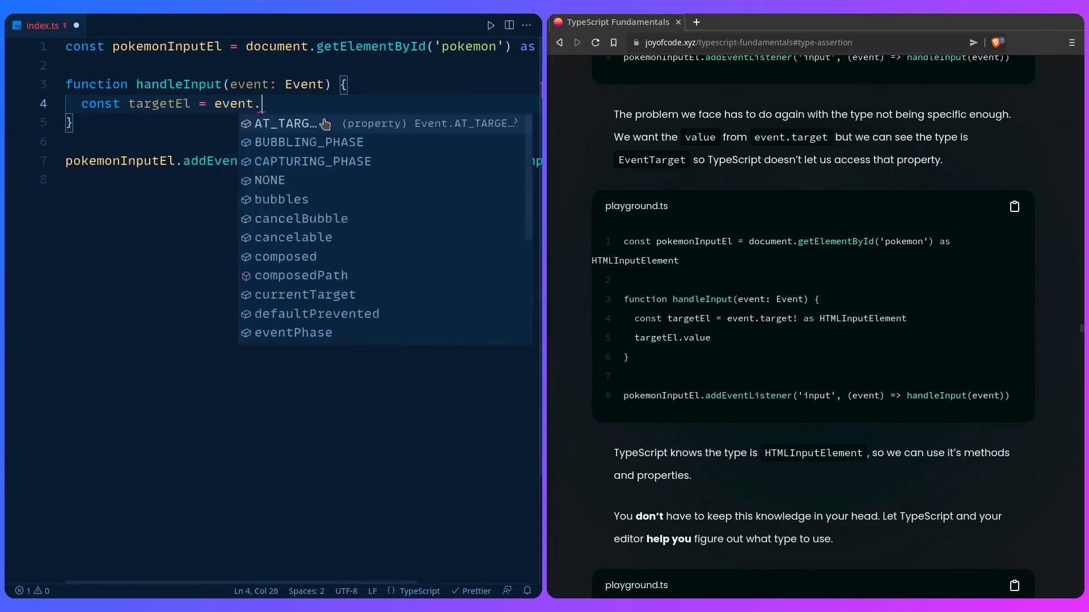
text(target)
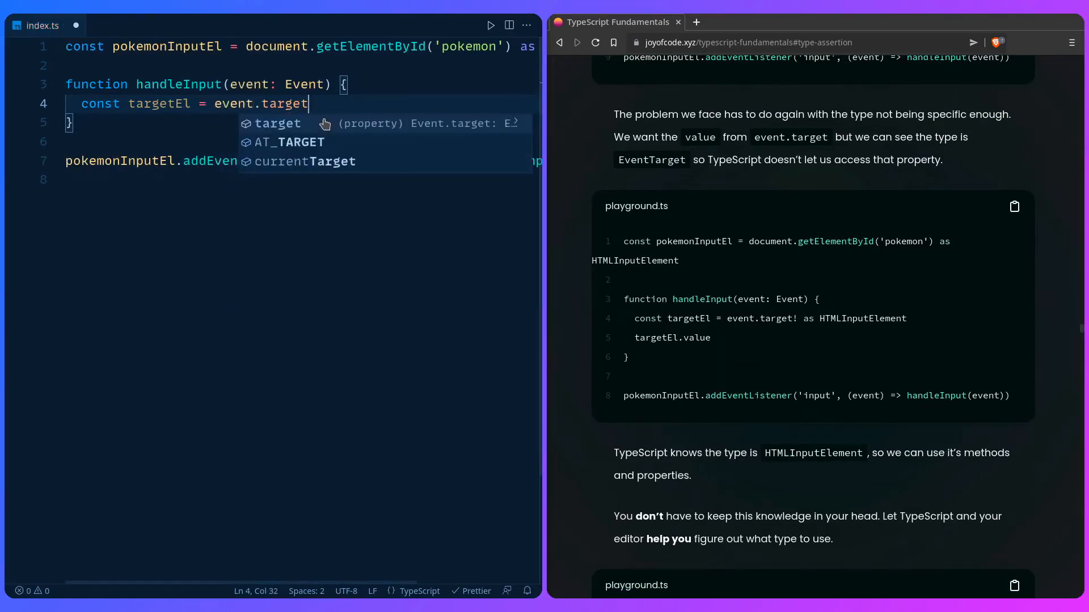
text(!)
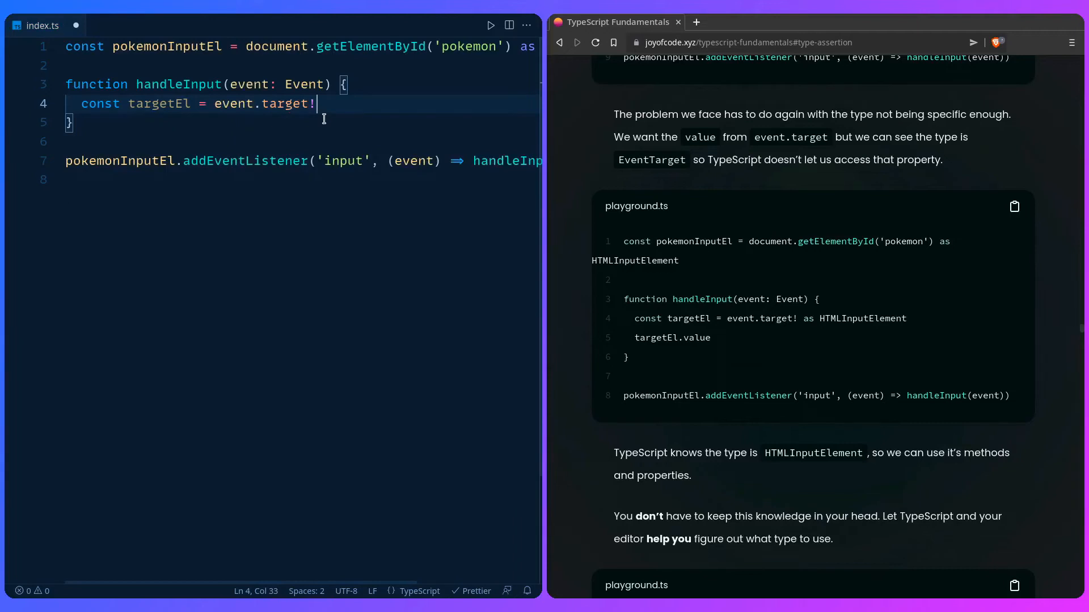
text(as)
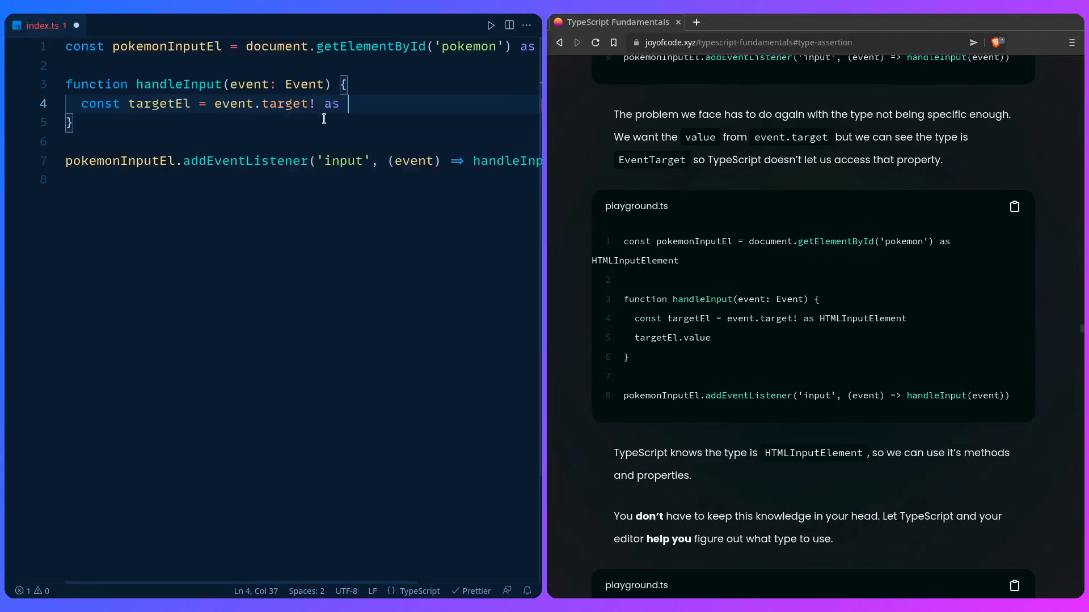
text(HT)
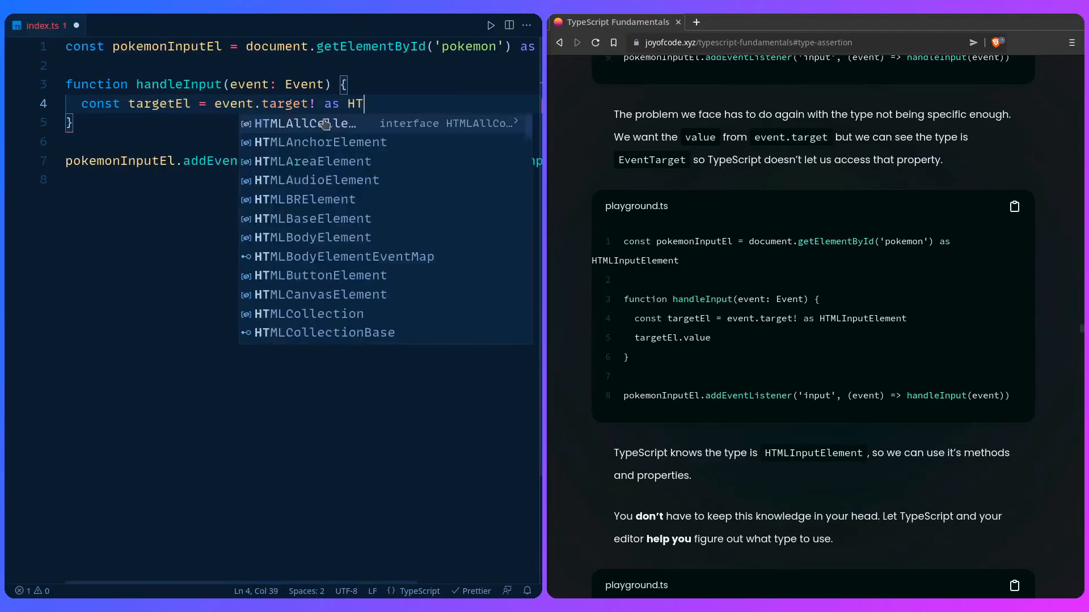
text(mlinpu)
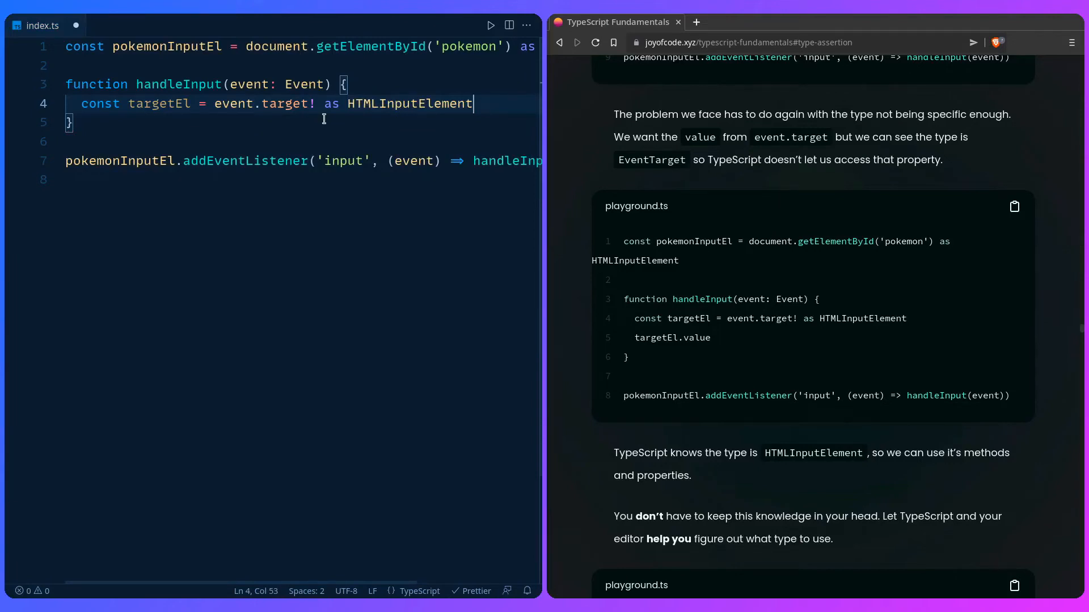
text(targetEl.value)
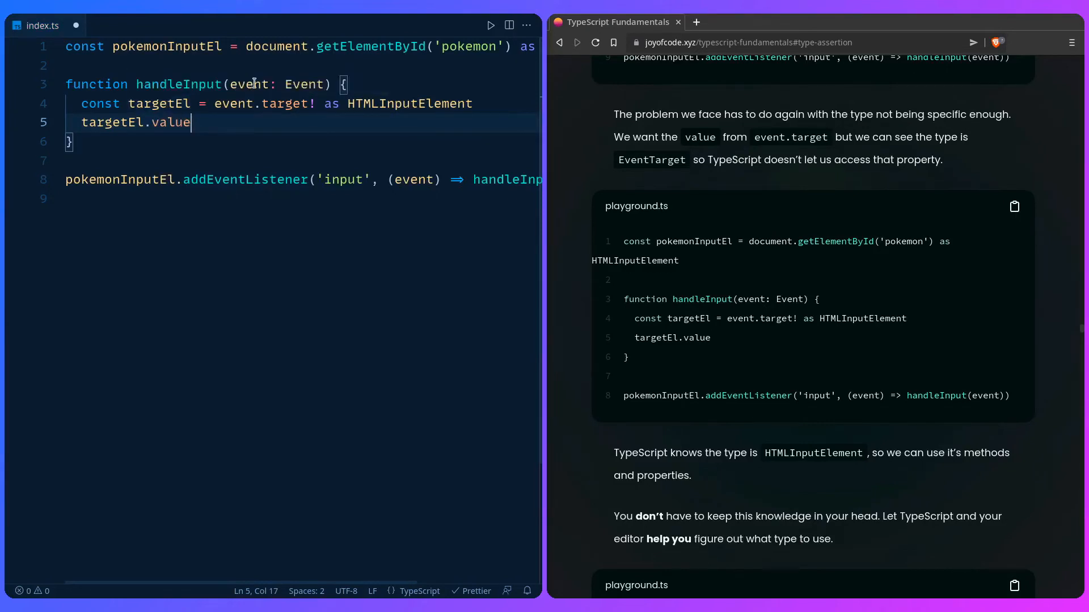
mouse_move(160, 104)
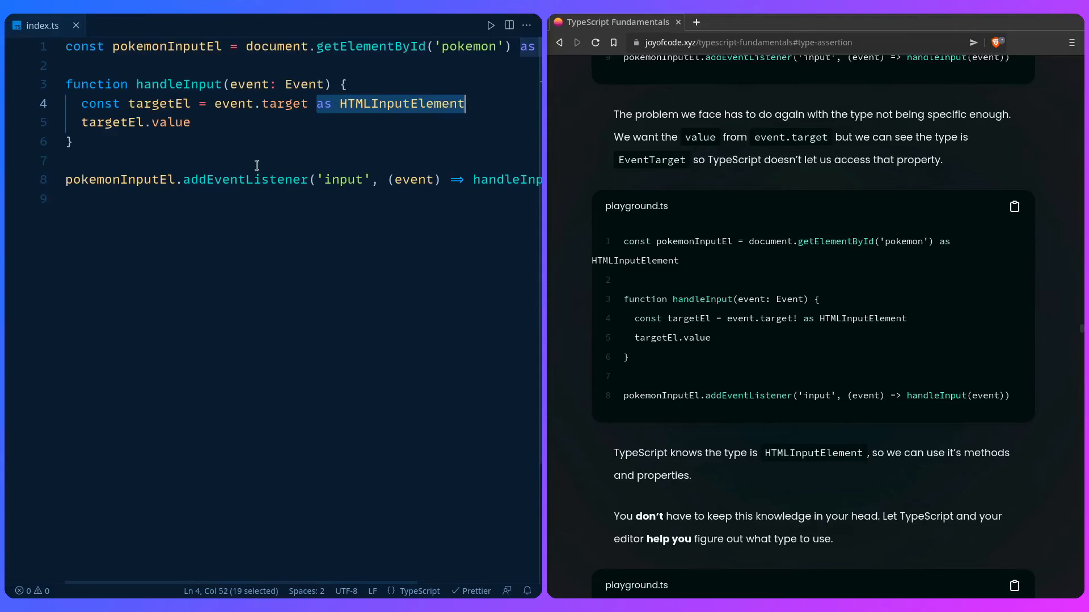
mouse_move(683, 202)
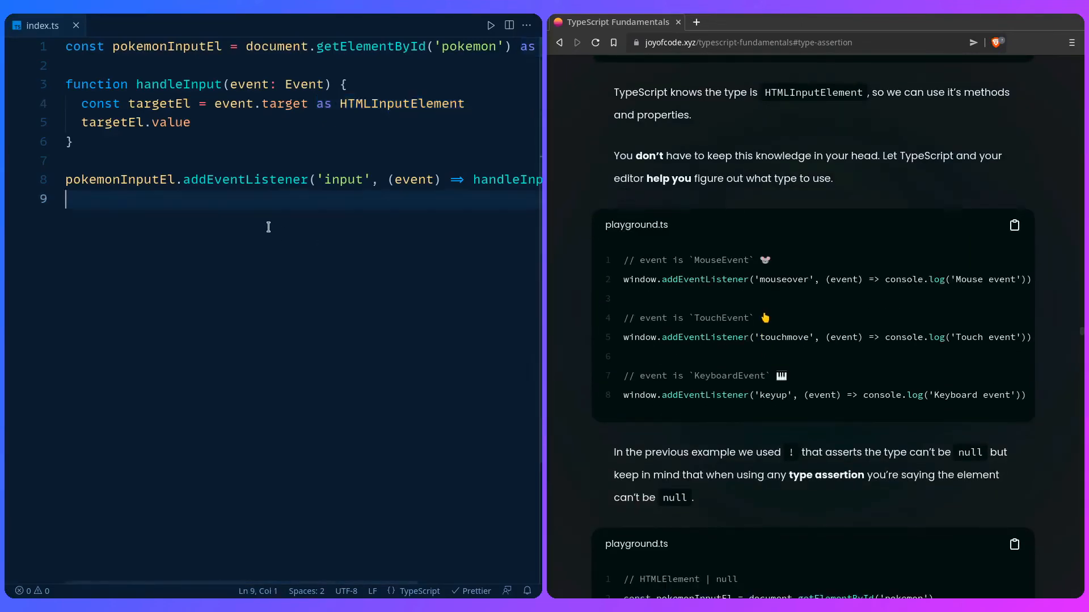
Add window.addEventListener calls for 'mouseover', 'touchmove' and 'keyup' with empty (event) => {} handlers.
text(window.addEventListener('mouseover',)
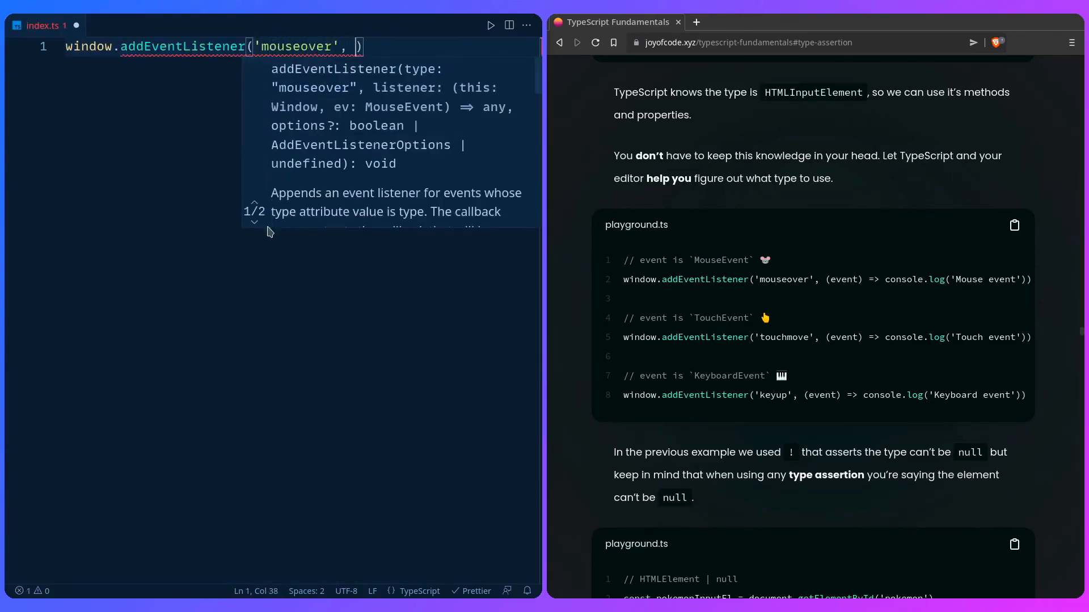
text(event =>)
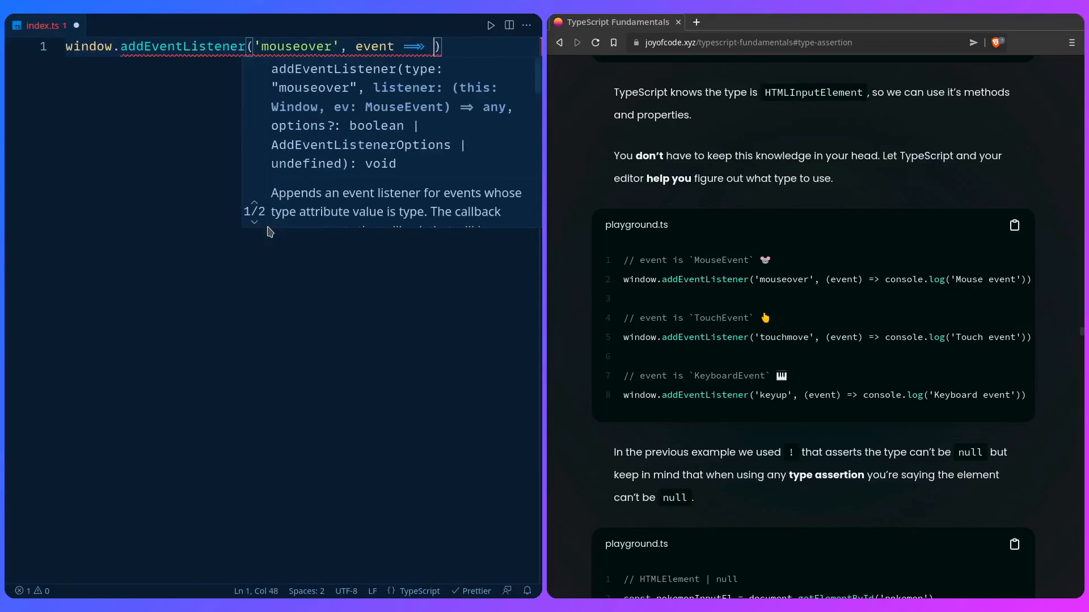
text({})
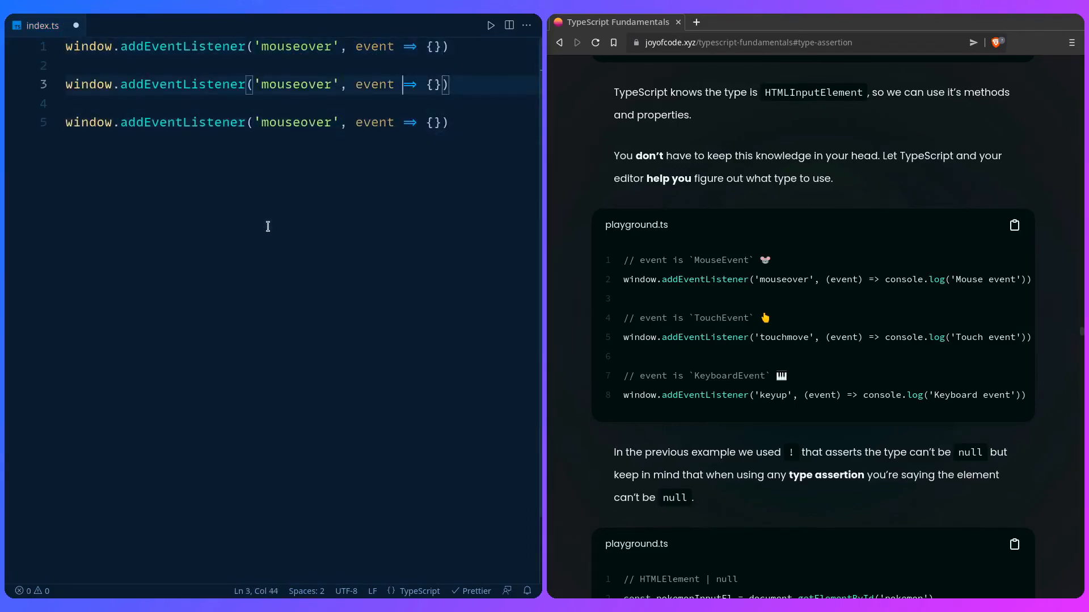
text(touchm)
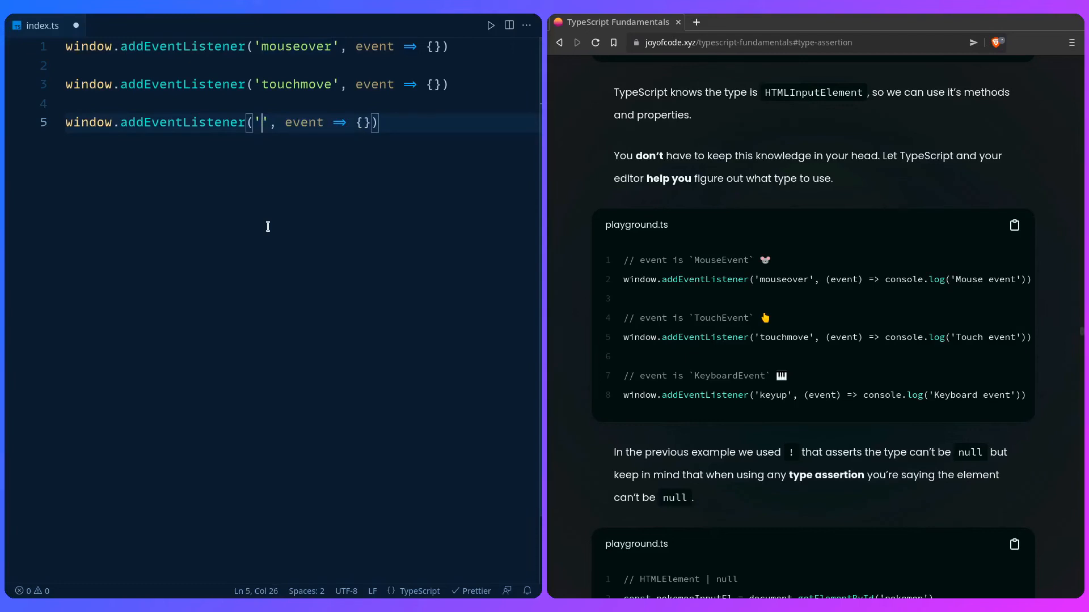
click(260, 123)
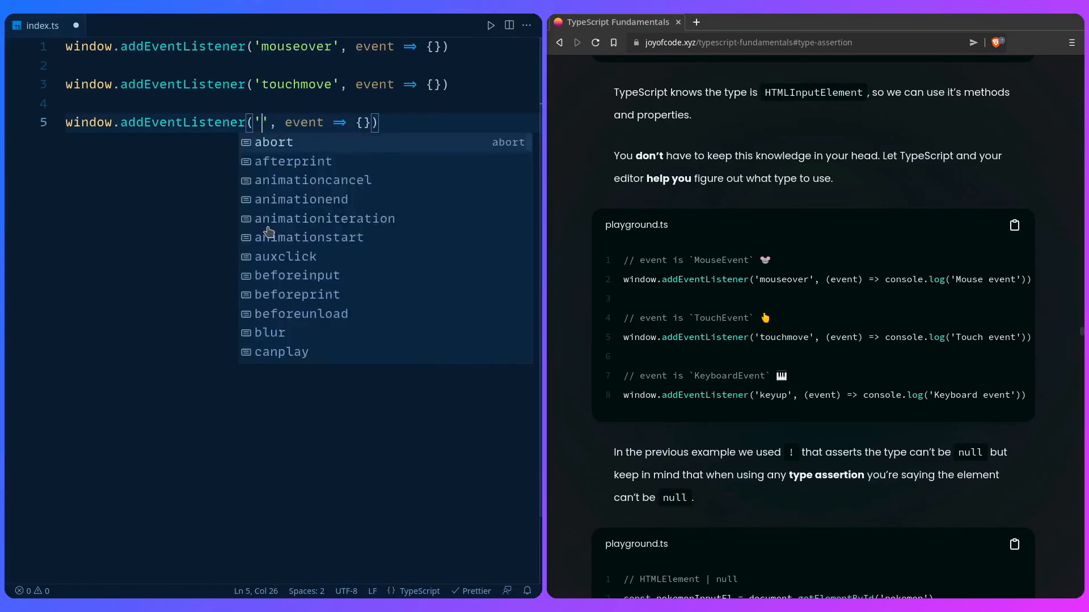
text(keyup)
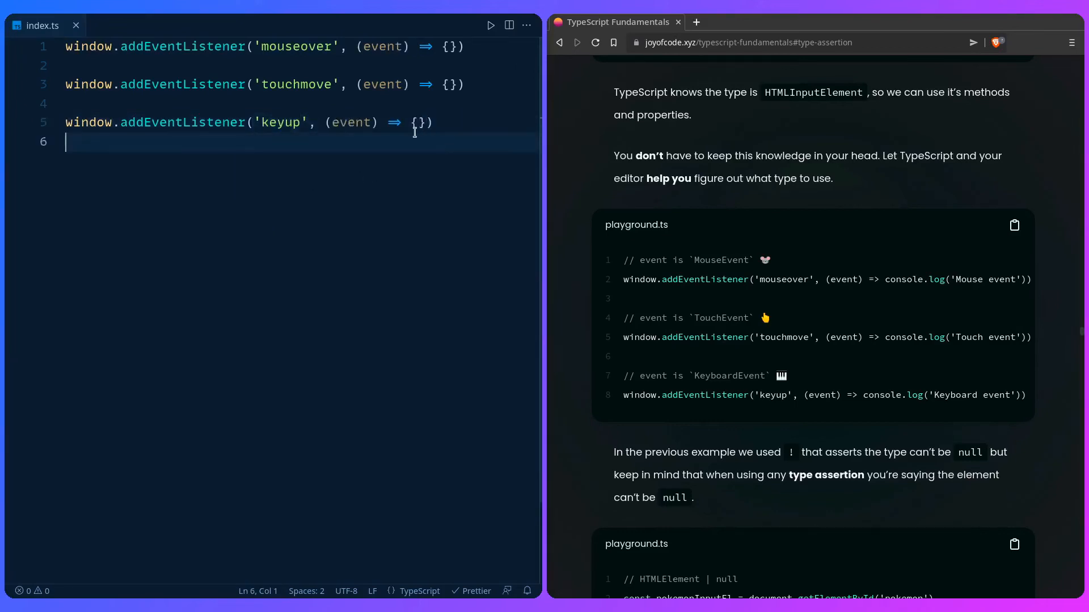
mouse_move(382, 46)
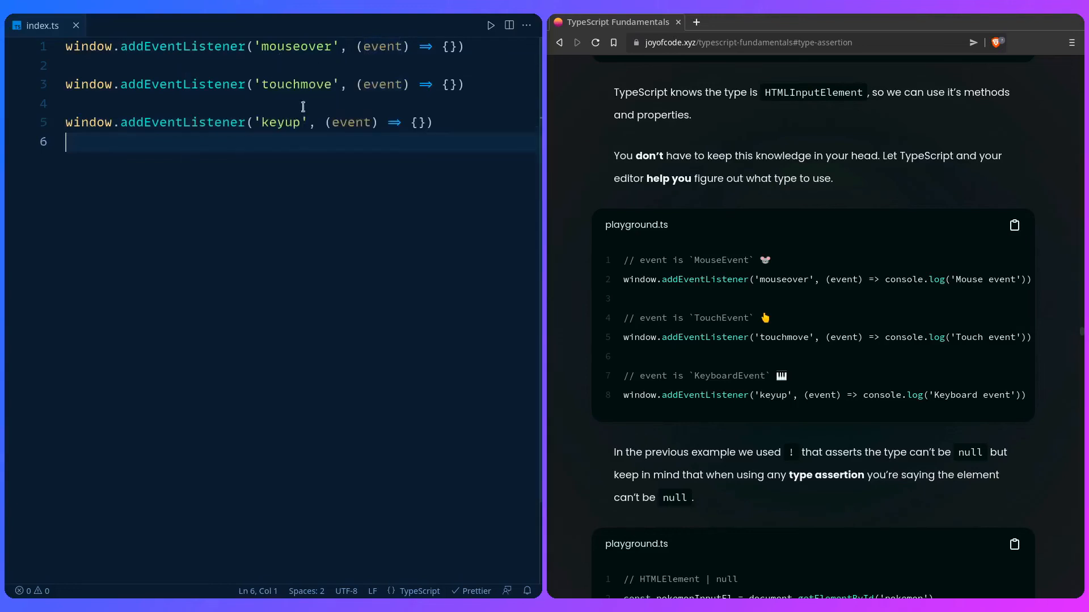
mouse_move(351, 123)
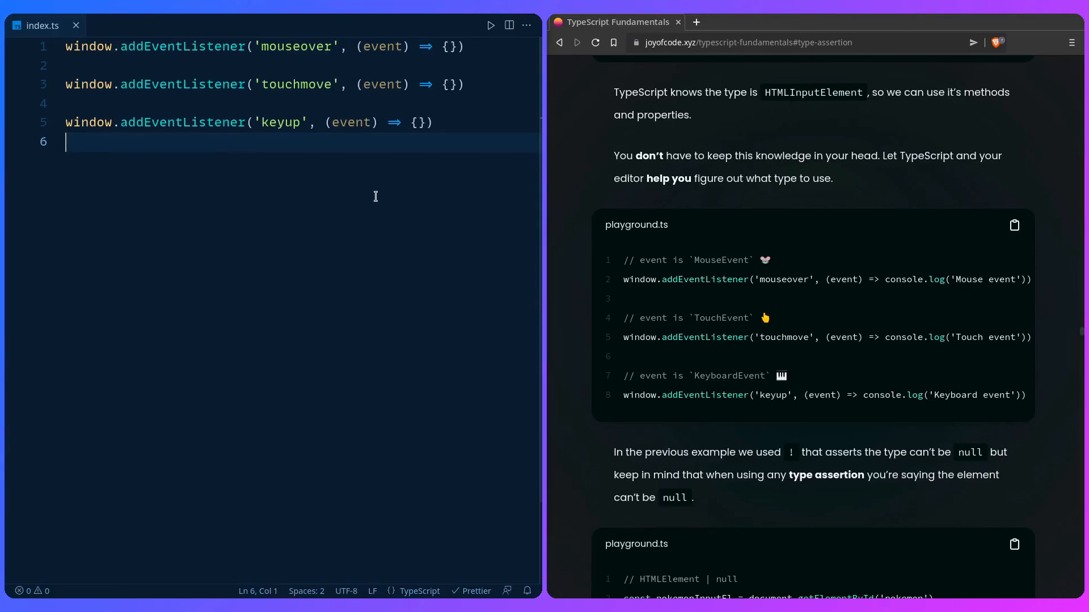
Scroll the tutorial page down to the Type Assertion Conversion section.
scroll(down, 3)
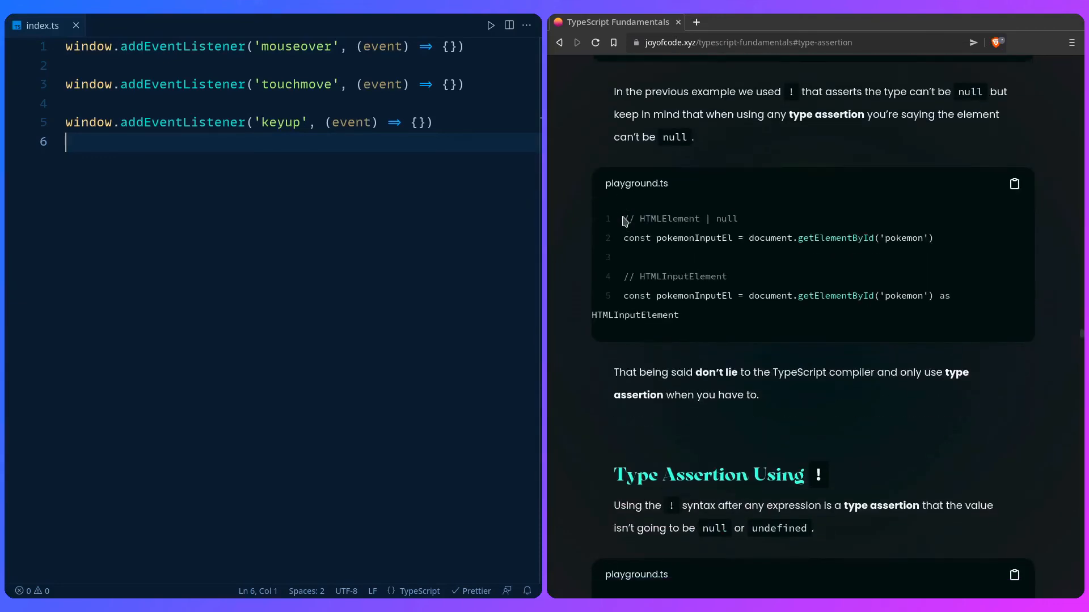
mouse_move(601, 279)
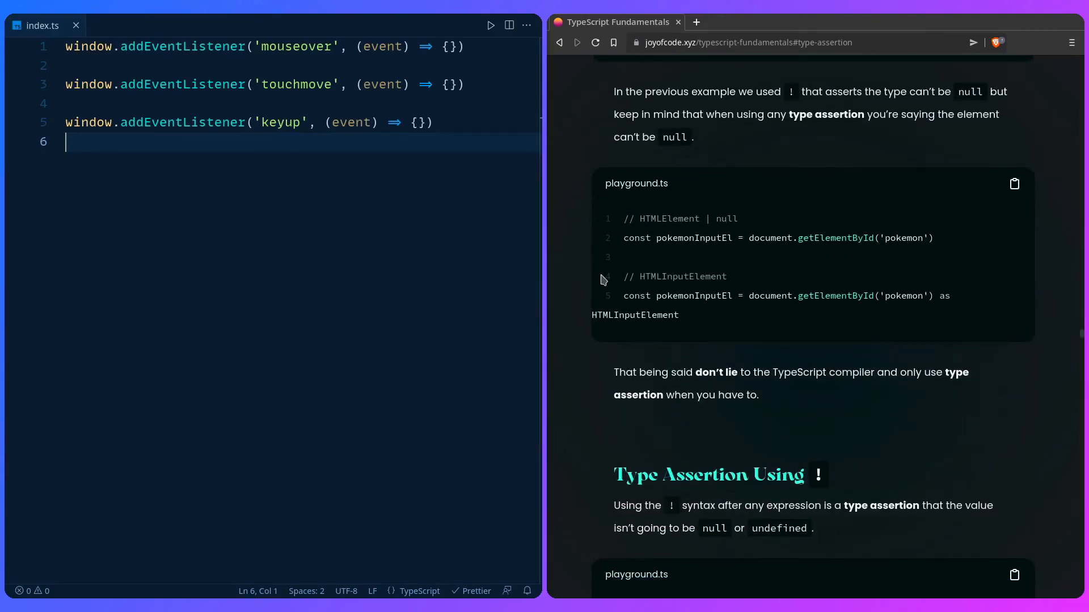
scroll(down, 3)
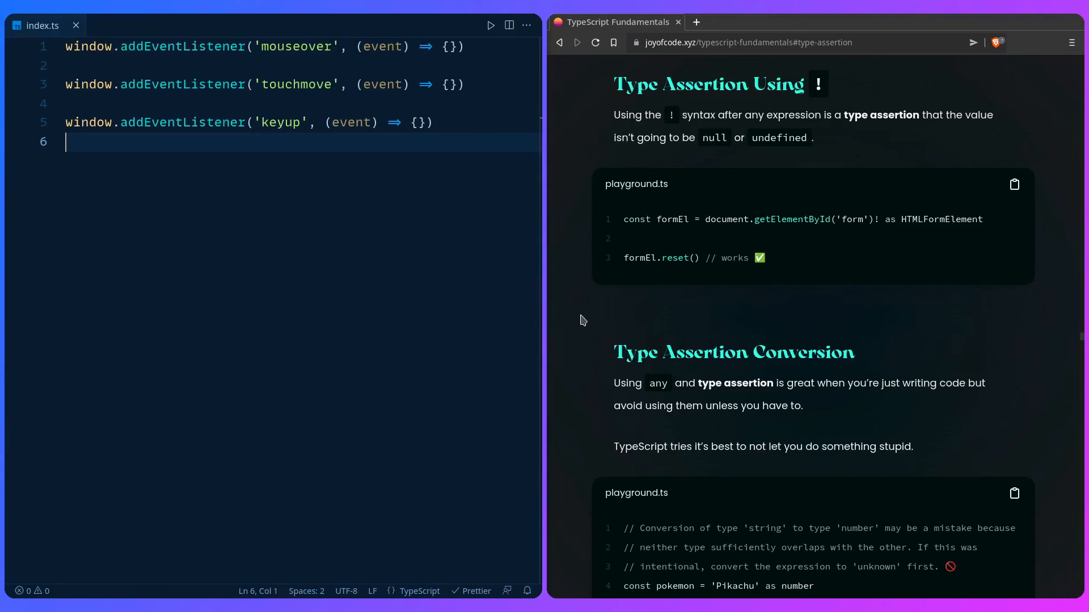
scroll(down, 3)
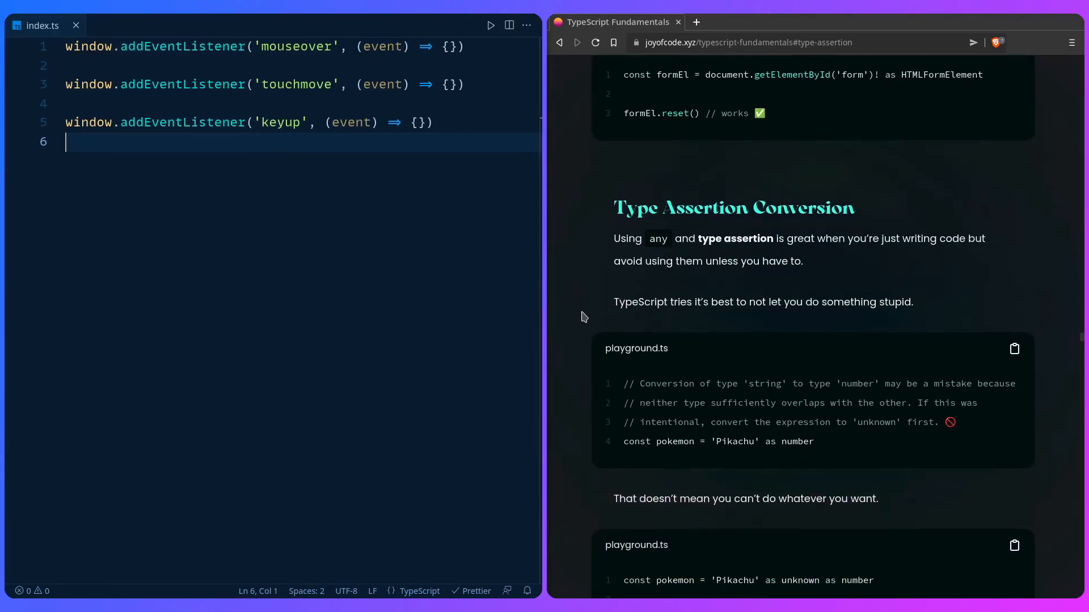
scroll(down, 3)
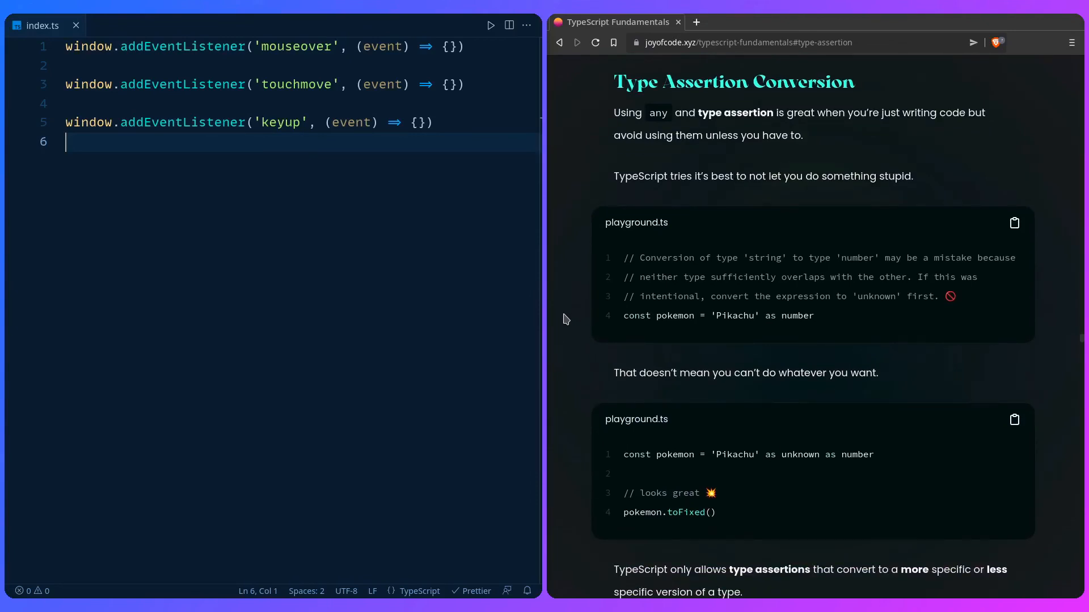
mouse_move(323, 235)
text(const)
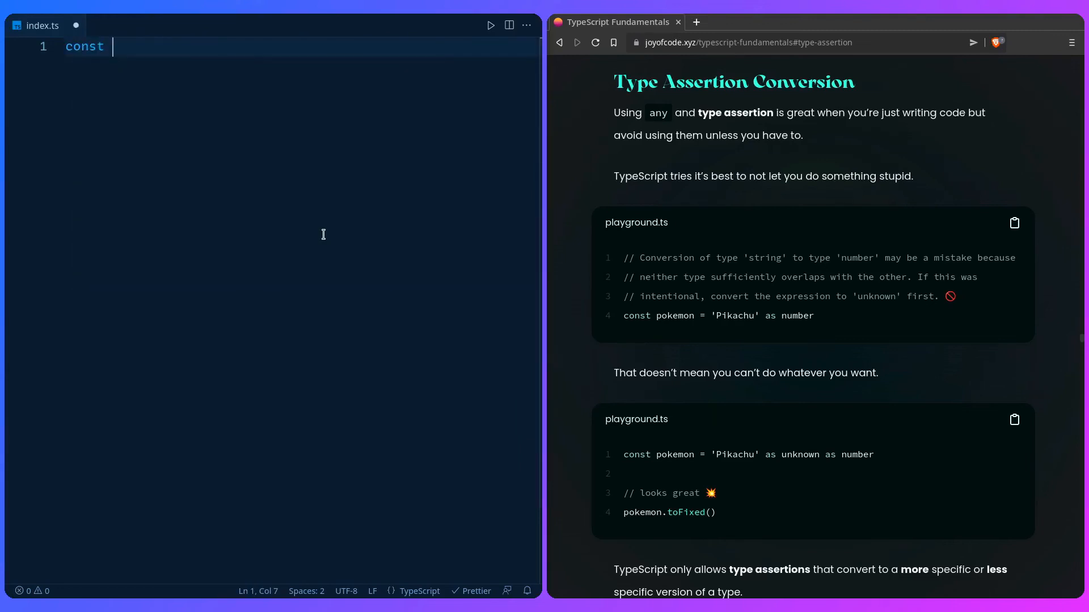
Declare const pokemon = 'Pikachu' as unknown as number and call pokemon.toFixed().
text(pokemon =)
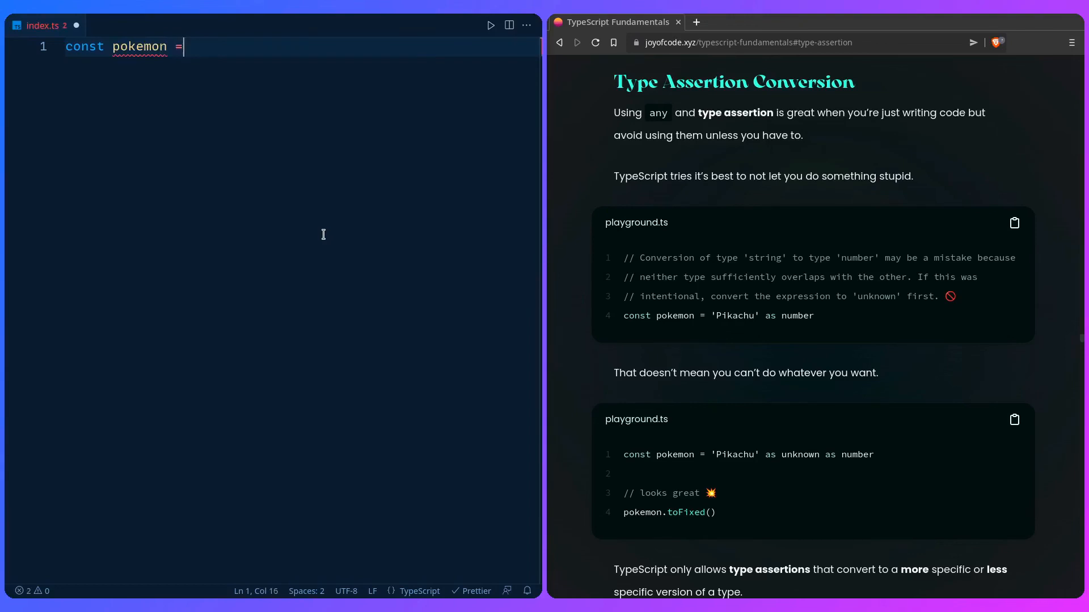
text('Pika')
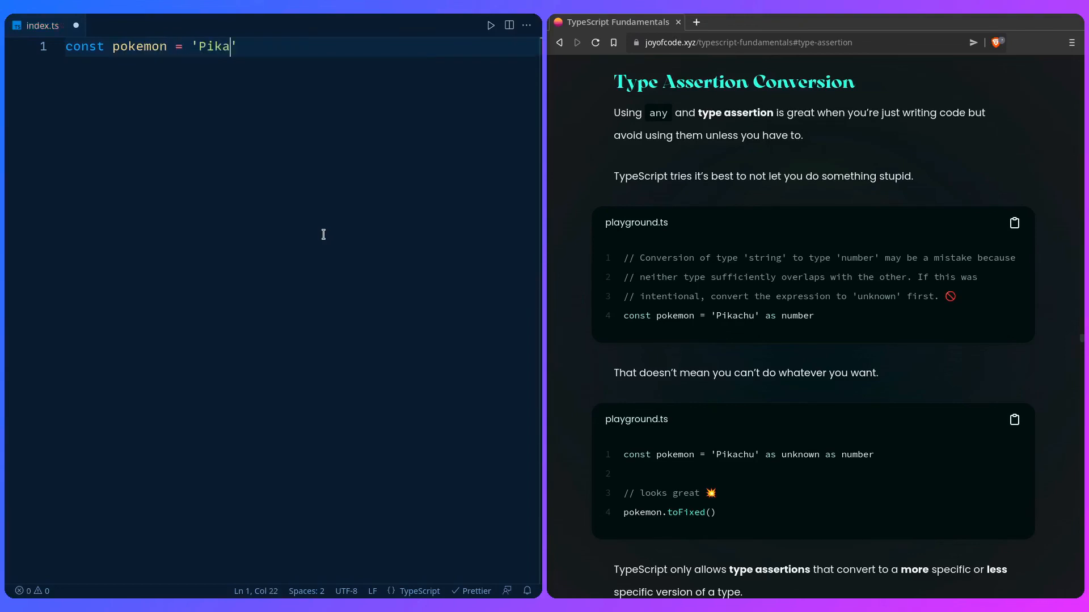
text(chu' as number)
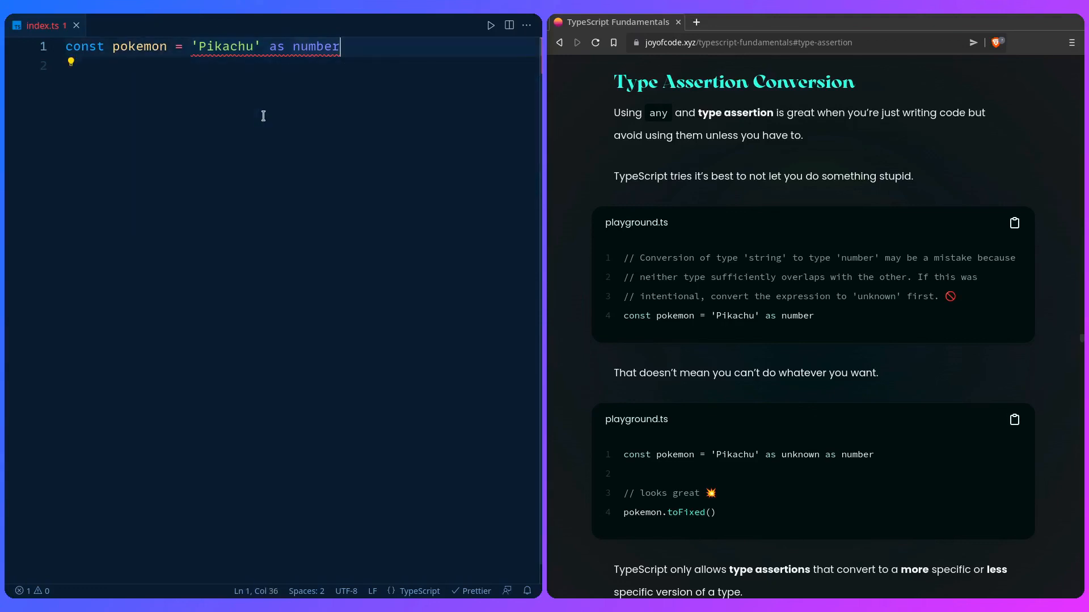
text(unk)
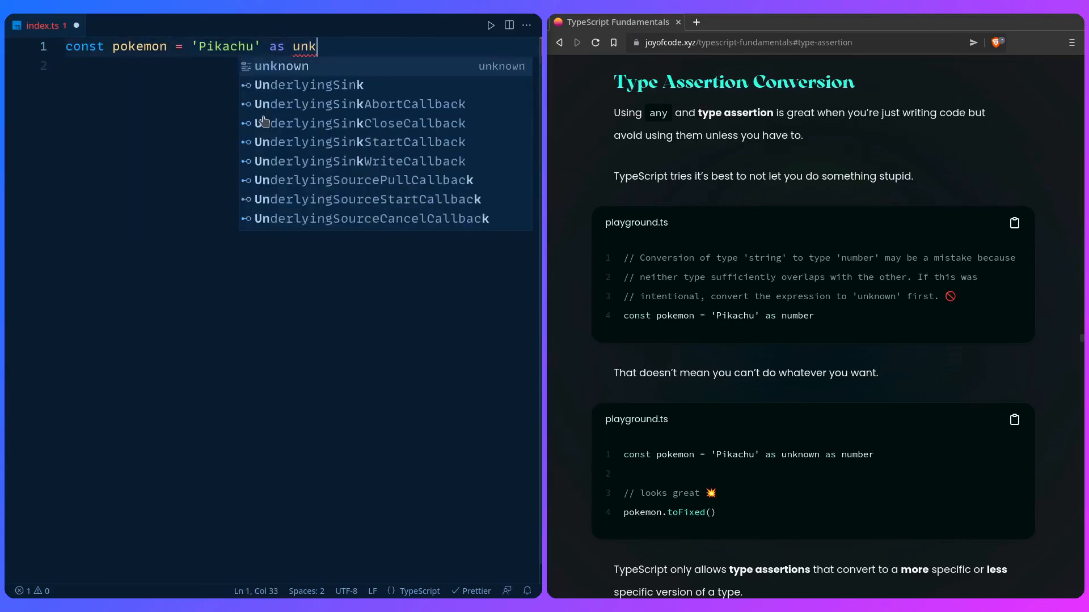
text(nown as number)
text(pokemon.toFixed)
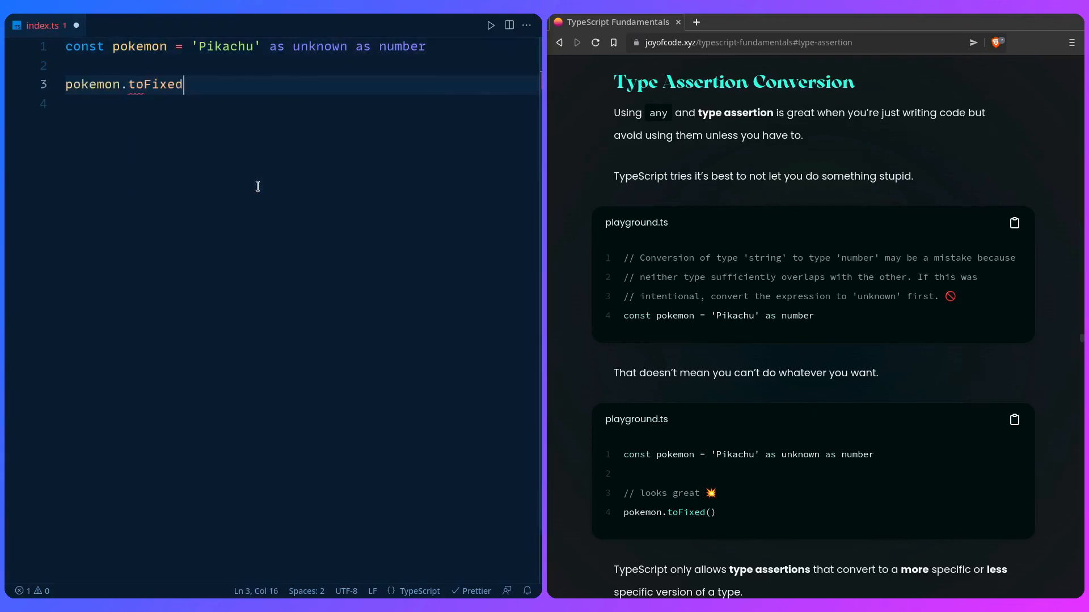
text(())
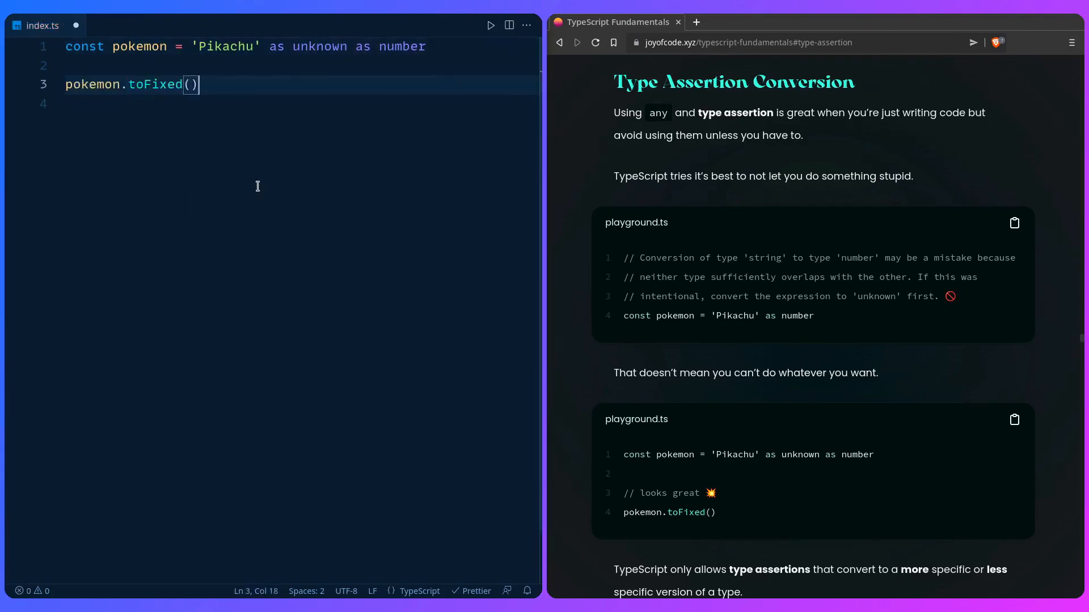